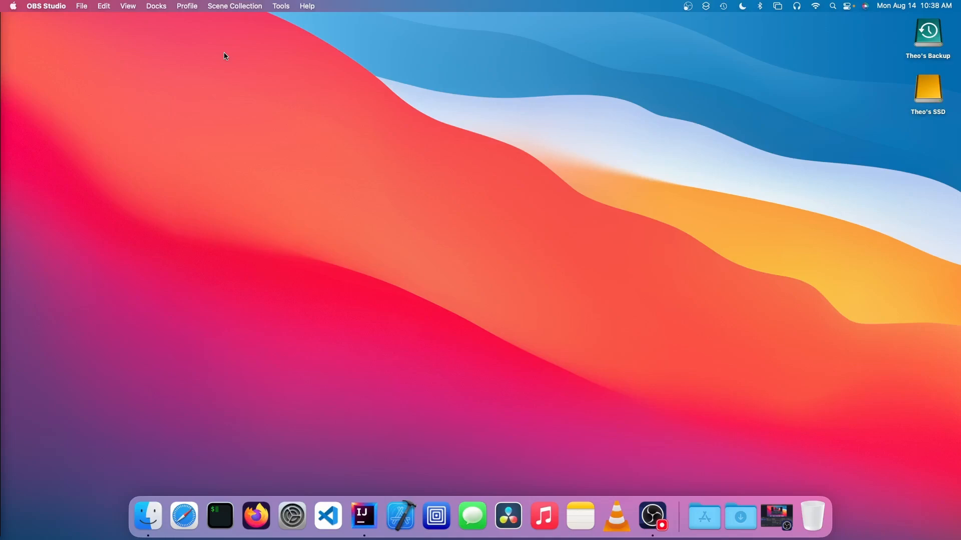
mouse_move(362, 487)
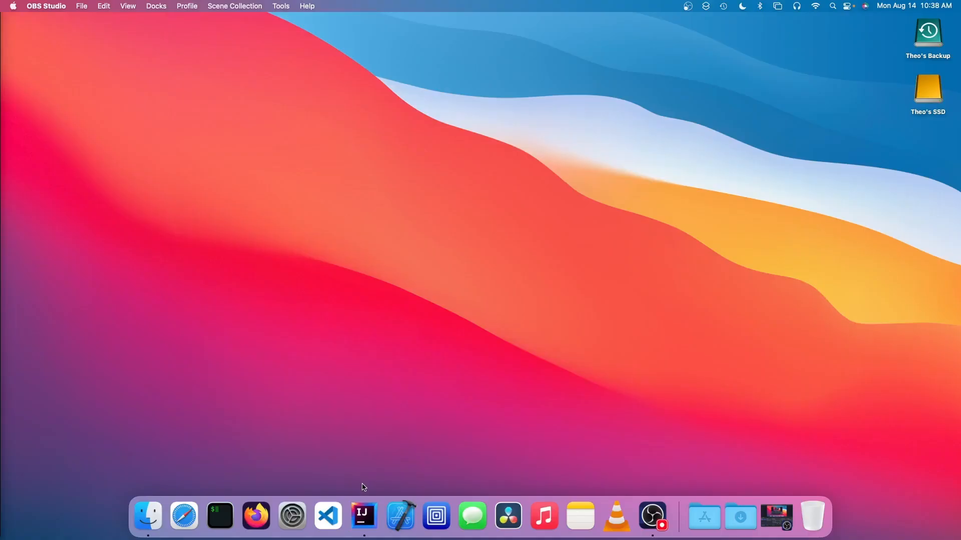
mouse_move(364, 516)
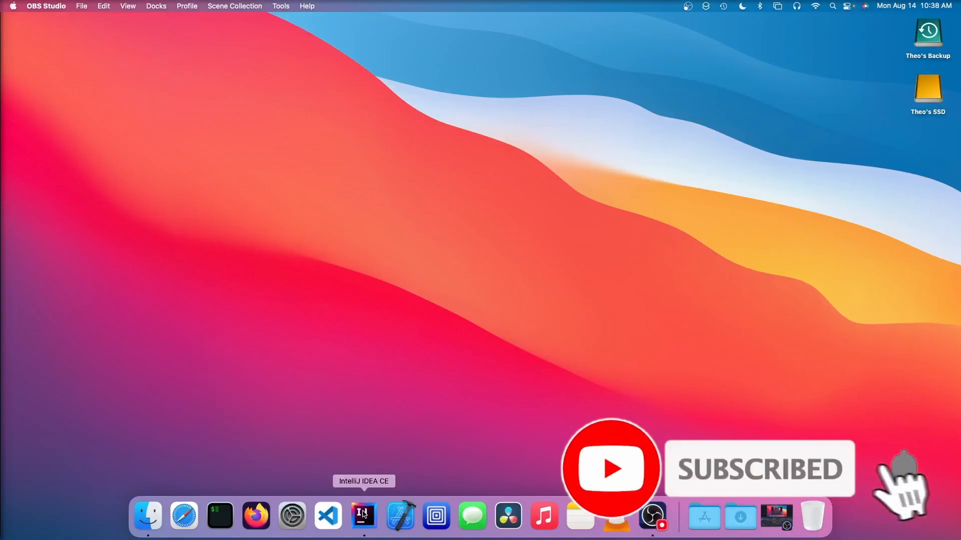
Launch IntelliJ IDEA from the macOS Dock
left_click(362, 517)
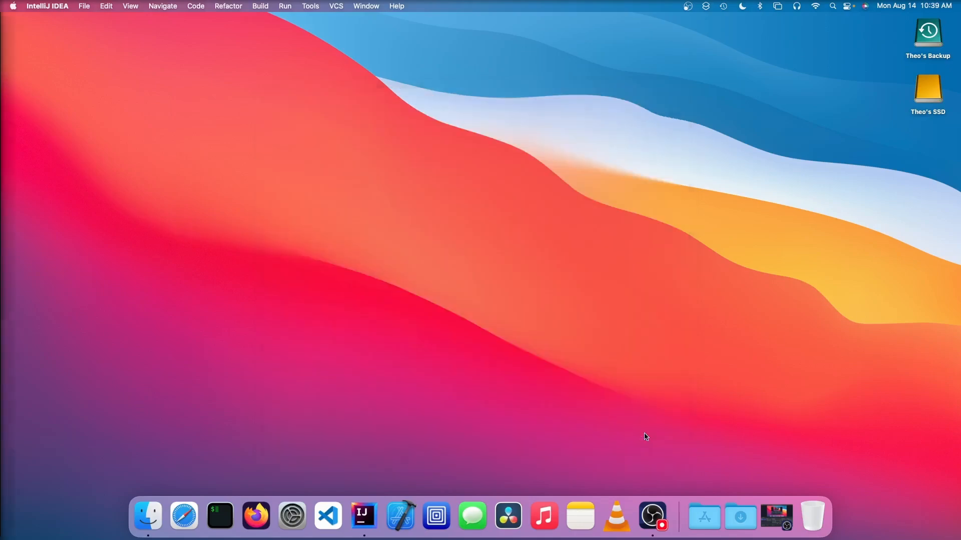
In pom.xml, add a dependencies block with spring-boot-starter-web and spring-boot-starter-thymeleaf
left_click(362, 516)
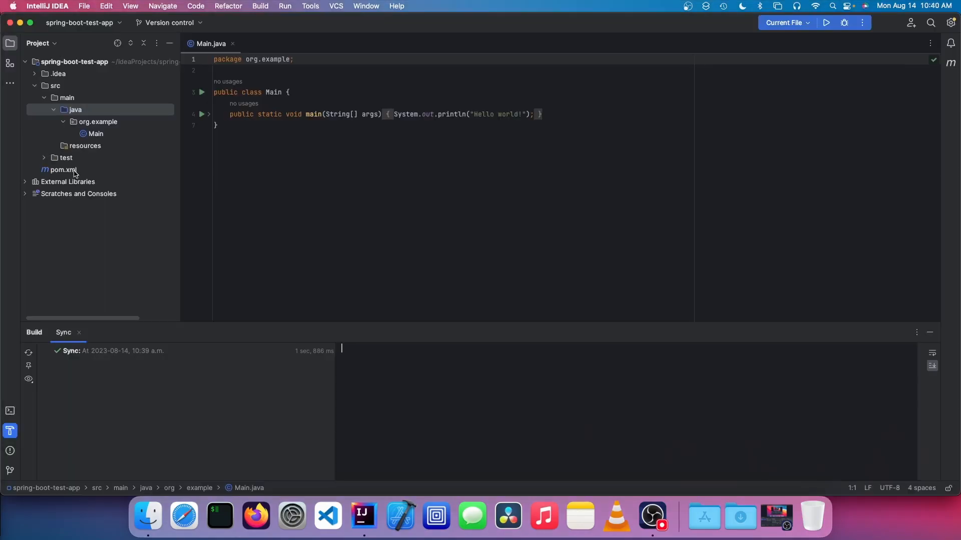
double_click(63, 171)
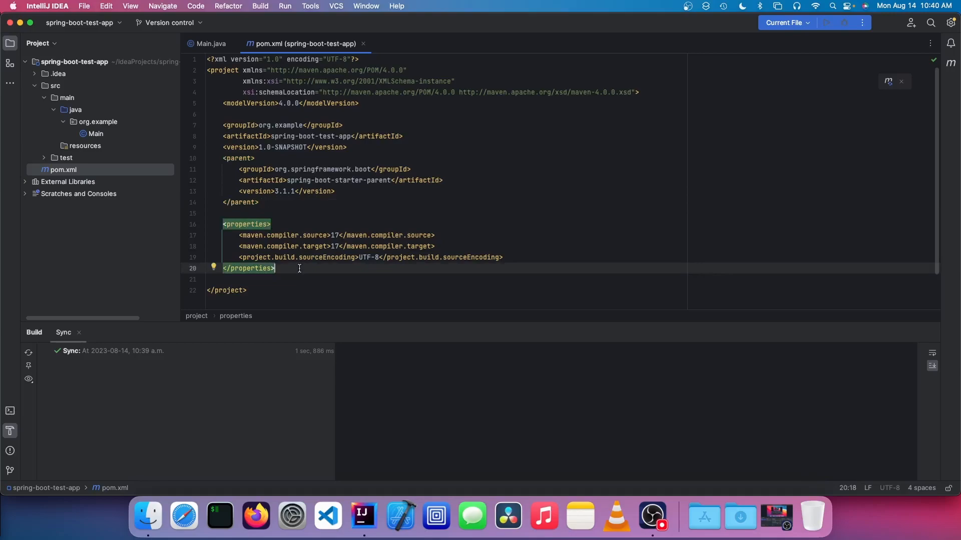
type("<dep")
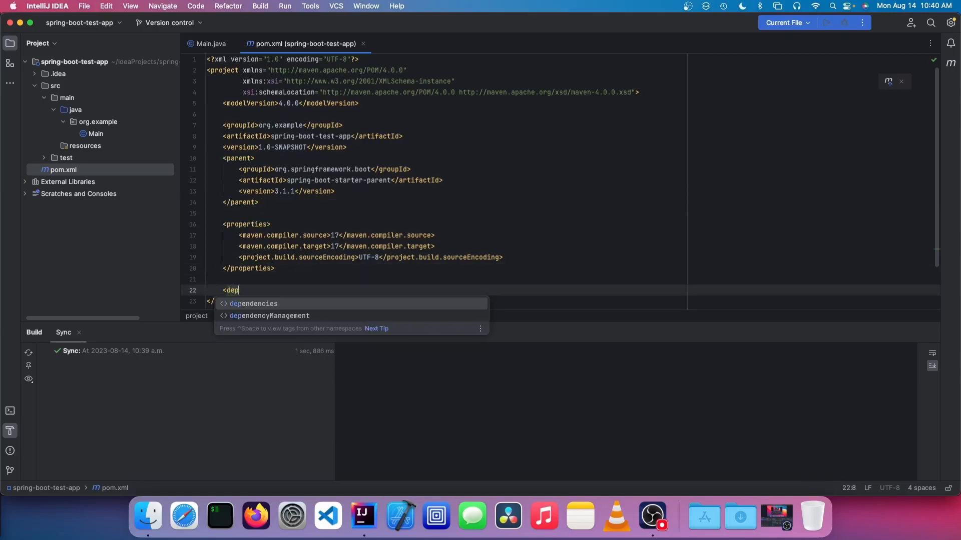
key("Enter")
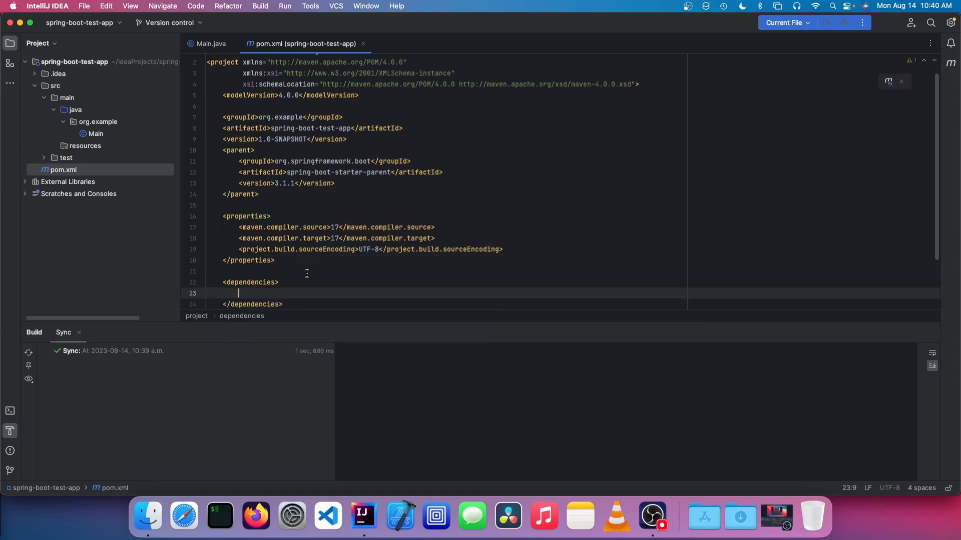
scroll("down", 3)
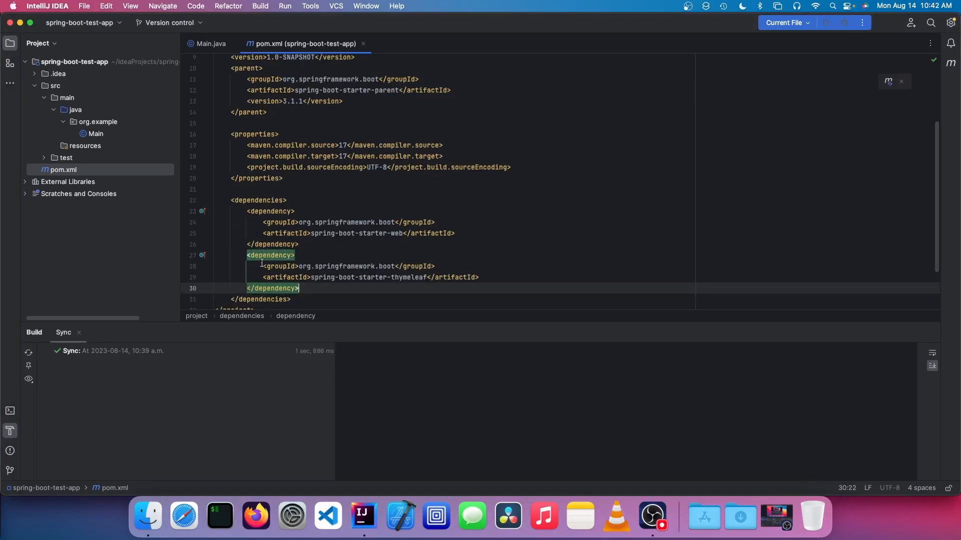
mouse_move(887, 80)
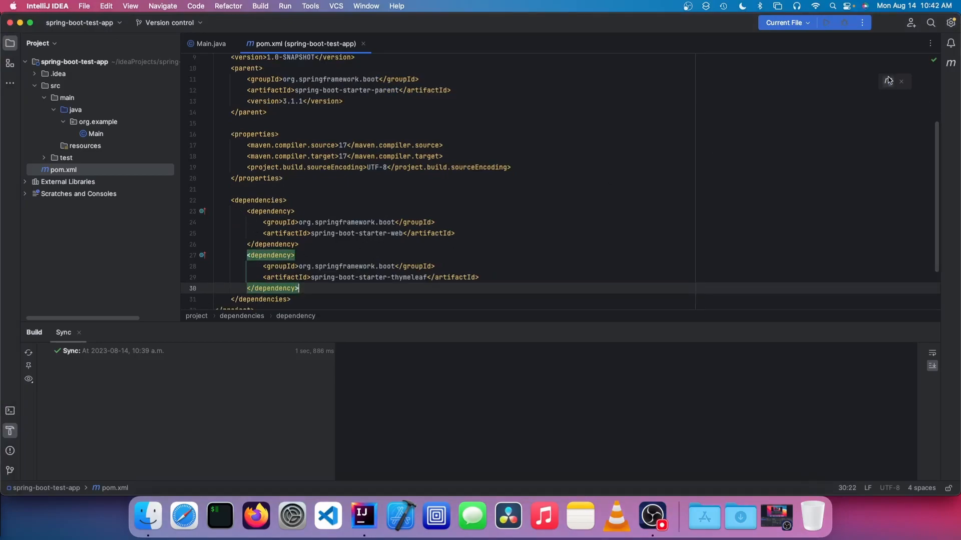
mouse_move(886, 81)
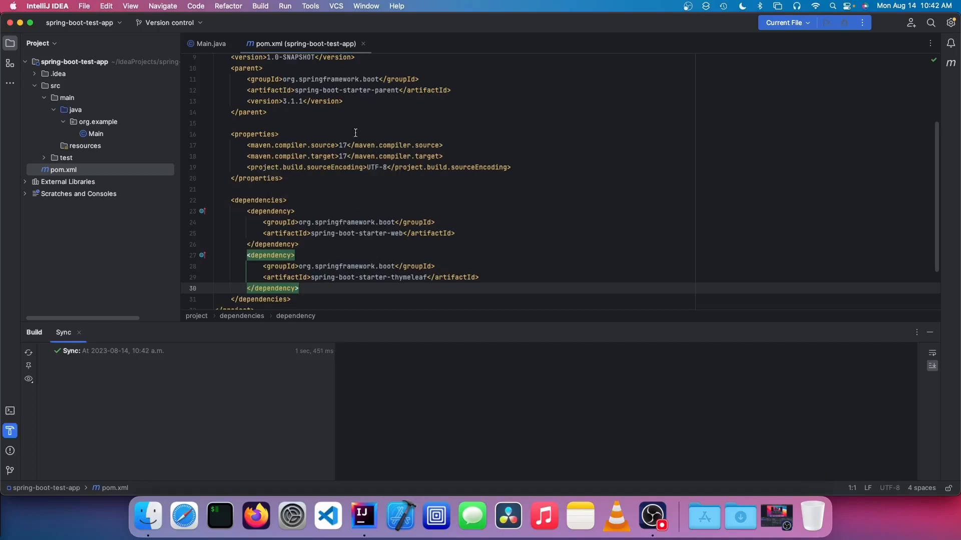
mouse_move(322, 269)
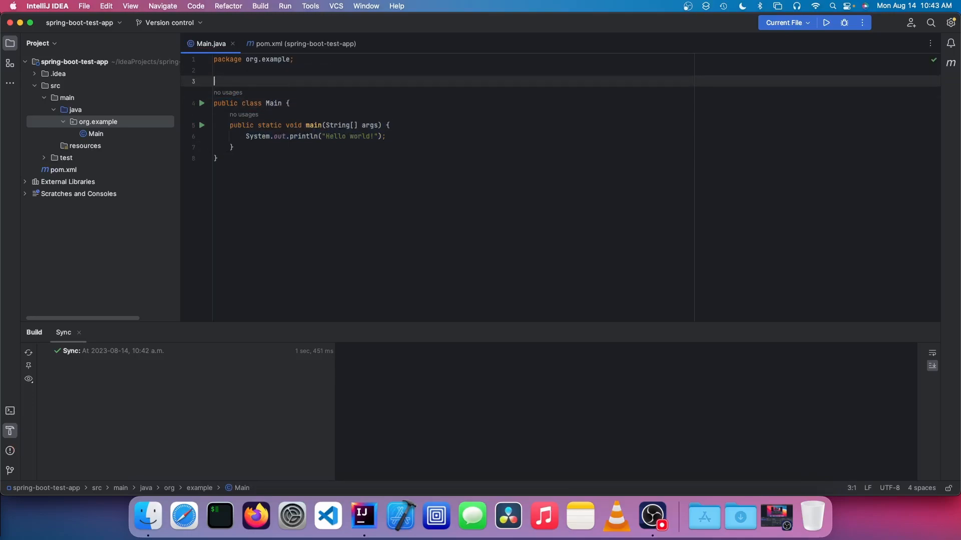
type("@")
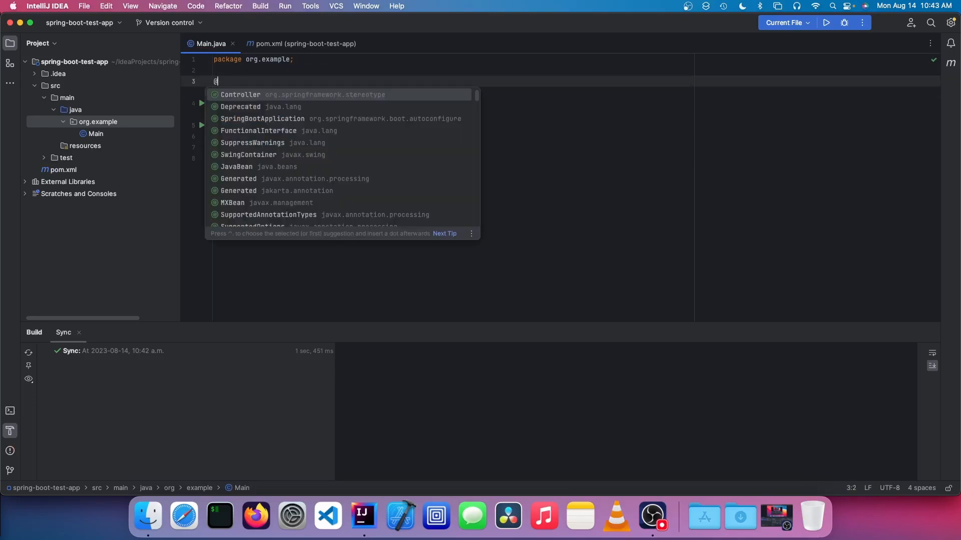
type("SpringBootApplication")
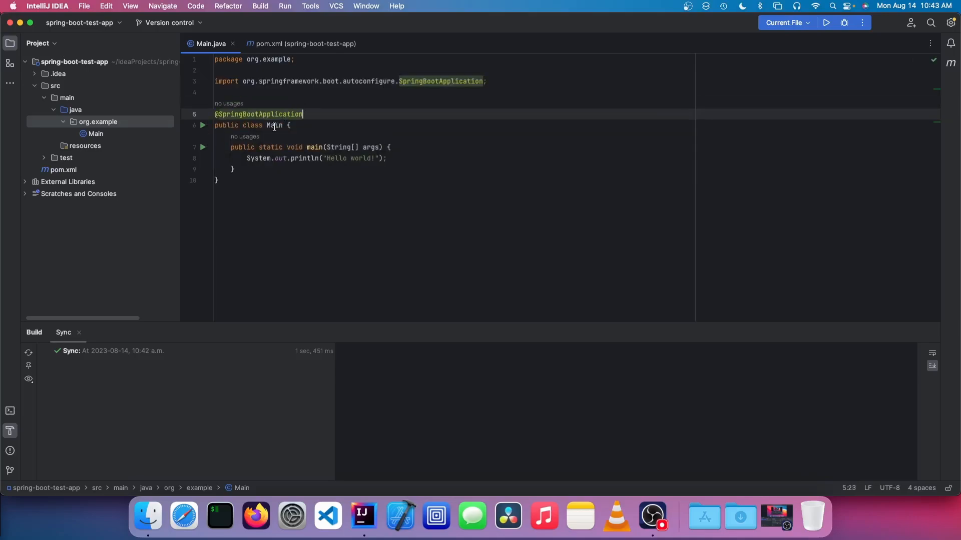
mouse_move(319, 120)
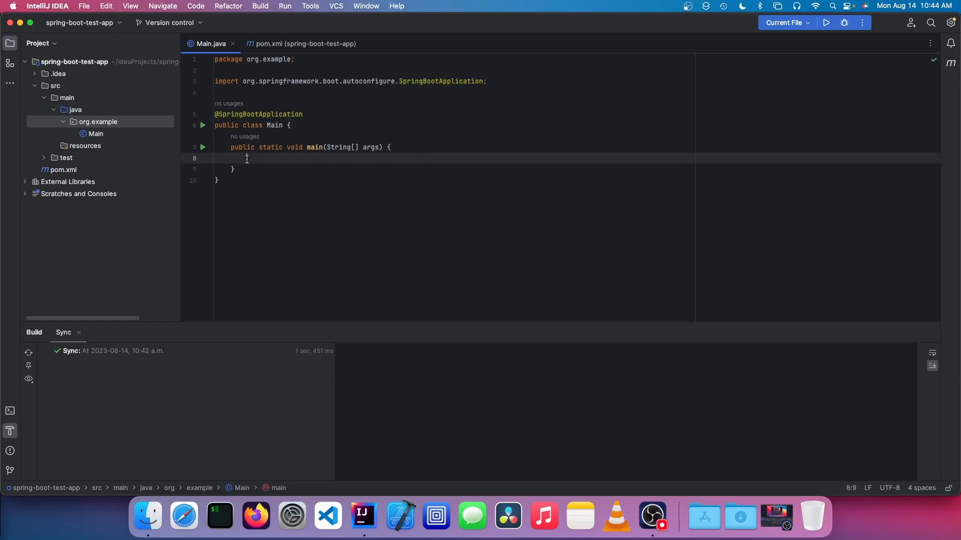
Replace the println with SpringApplication.run(Main.class, args) in main
type("s")
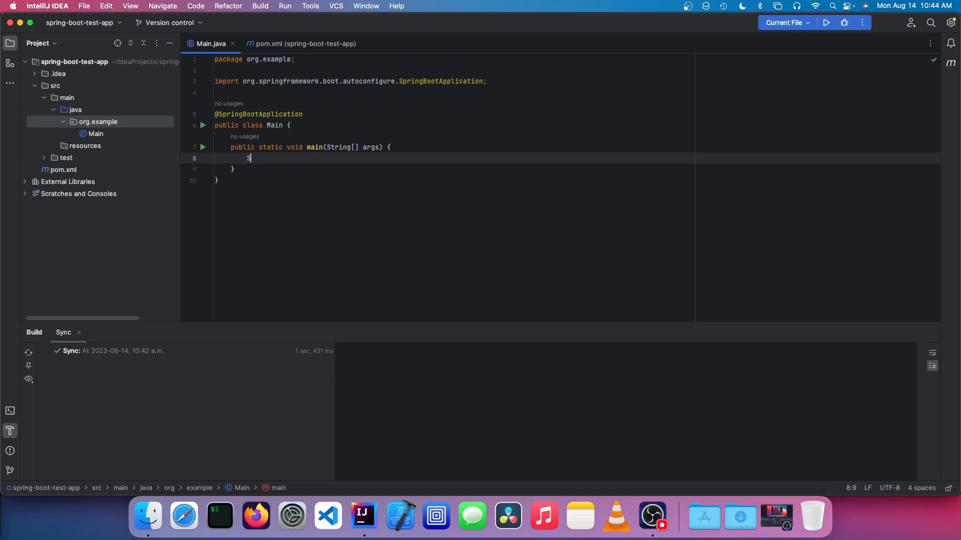
type("SpringApplication")
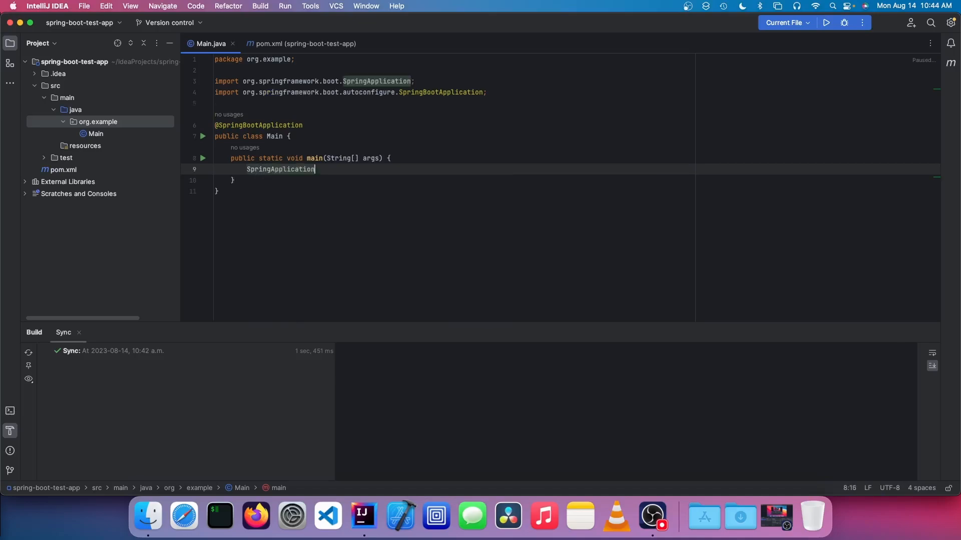
type(".run")
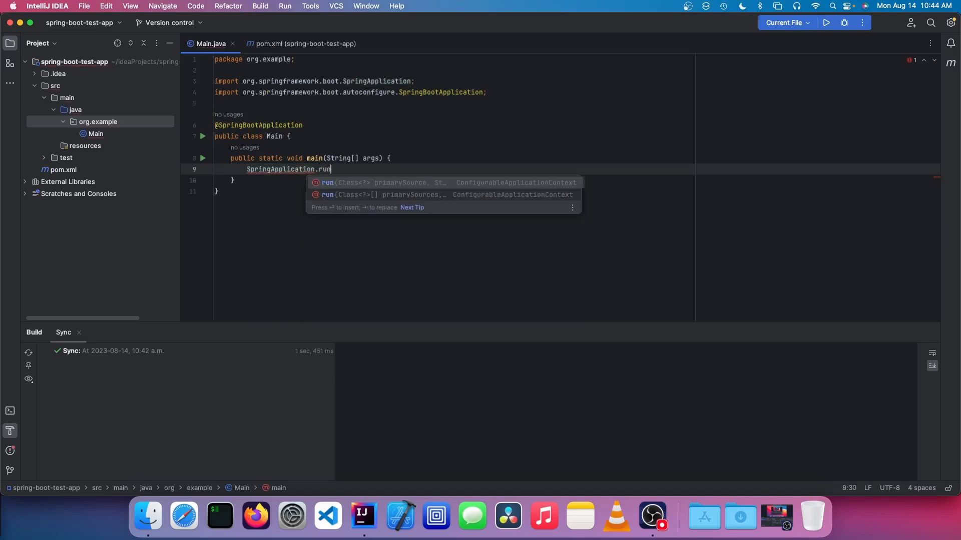
type("(Ma")
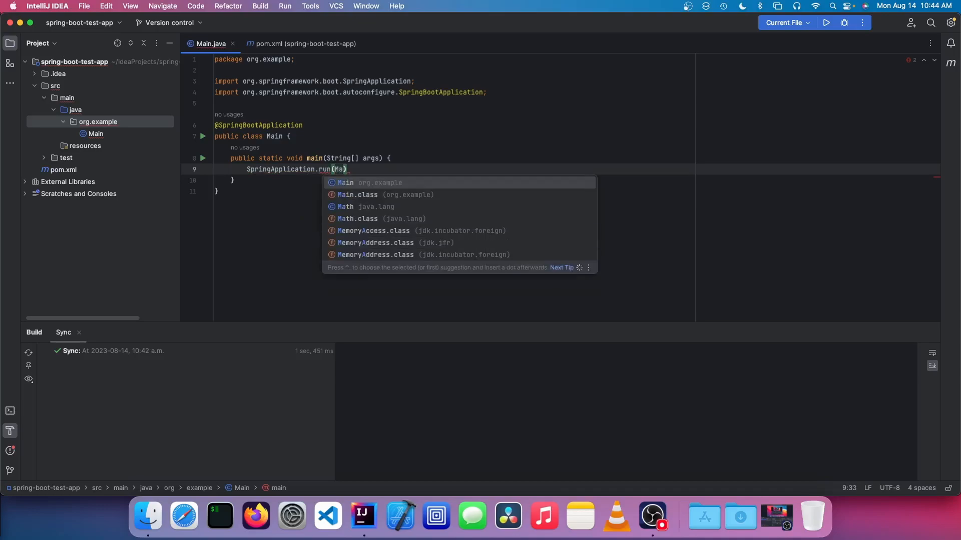
left_click(357, 183)
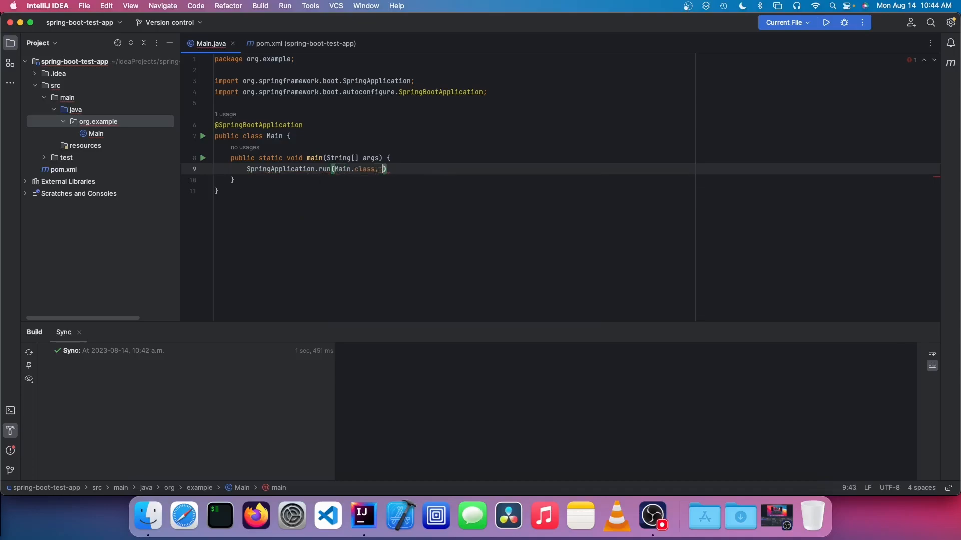
type("args")
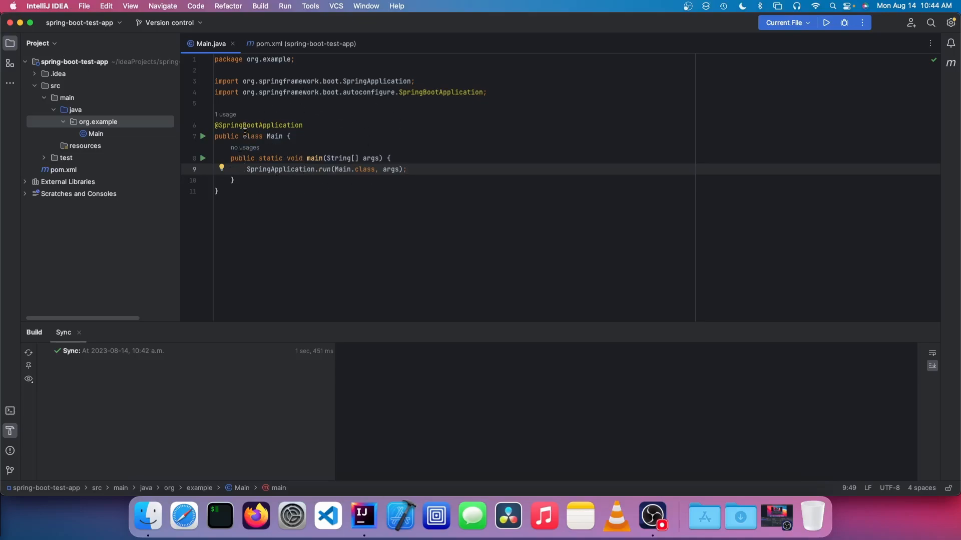
mouse_move(244, 148)
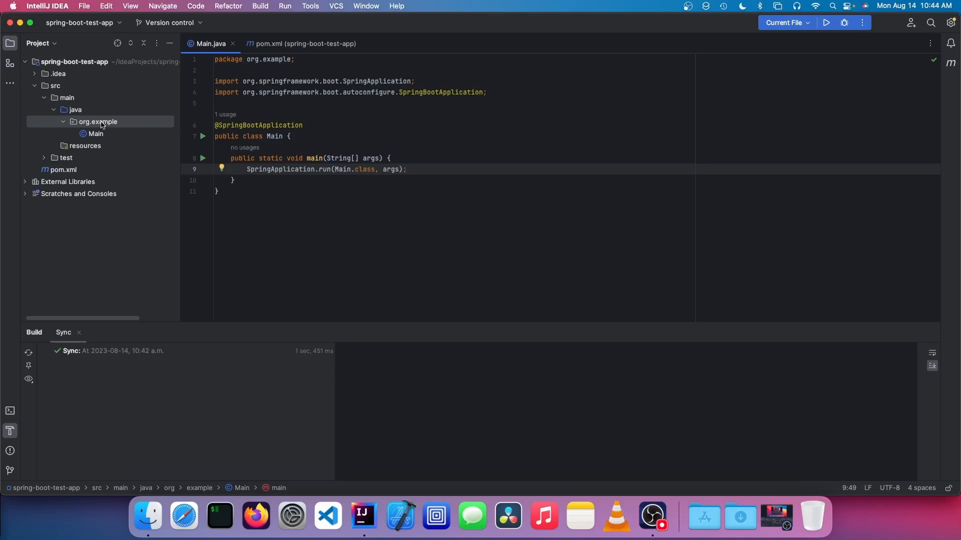
Create a new Java class named SimpleController in the org.example package
right_click(98, 123)
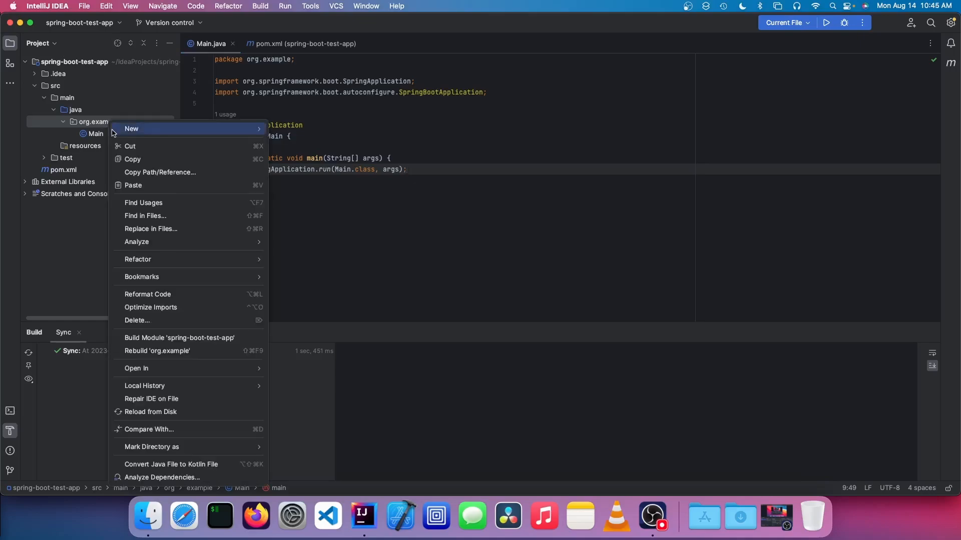
left_click(131, 129)
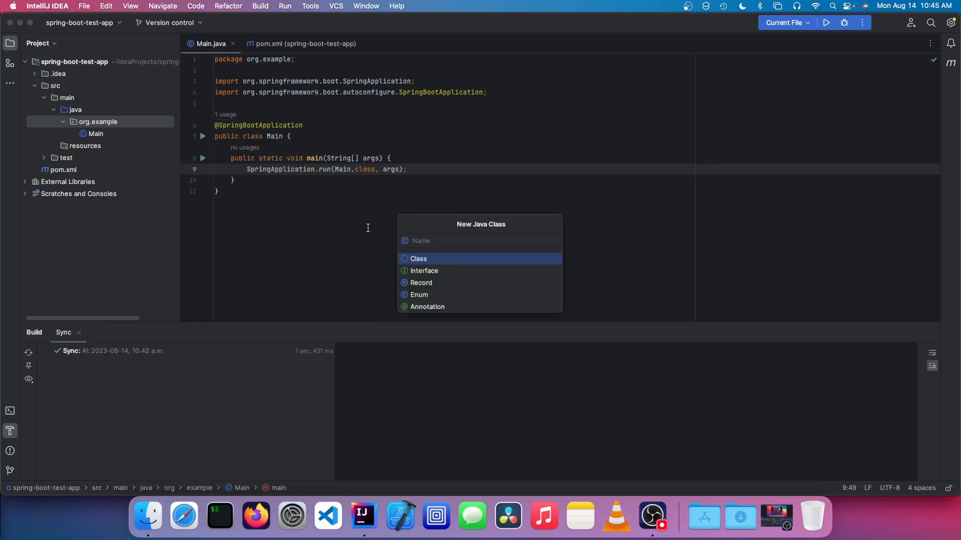
type("SimpleController")
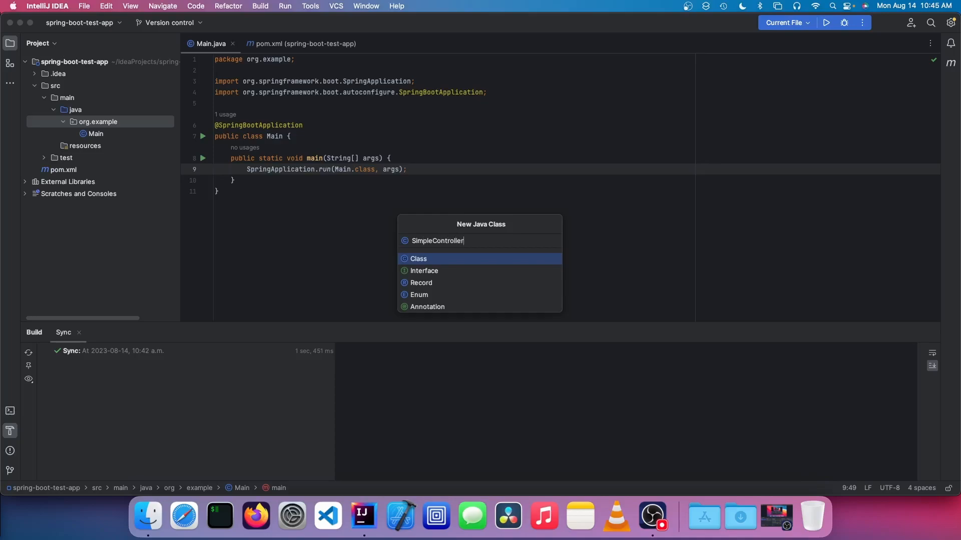
left_click(418, 258)
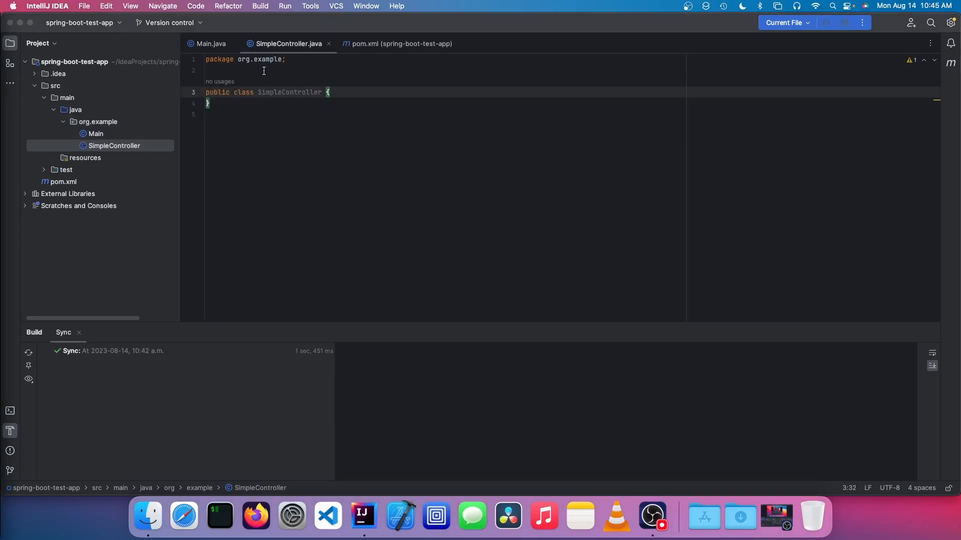
type("@Re")
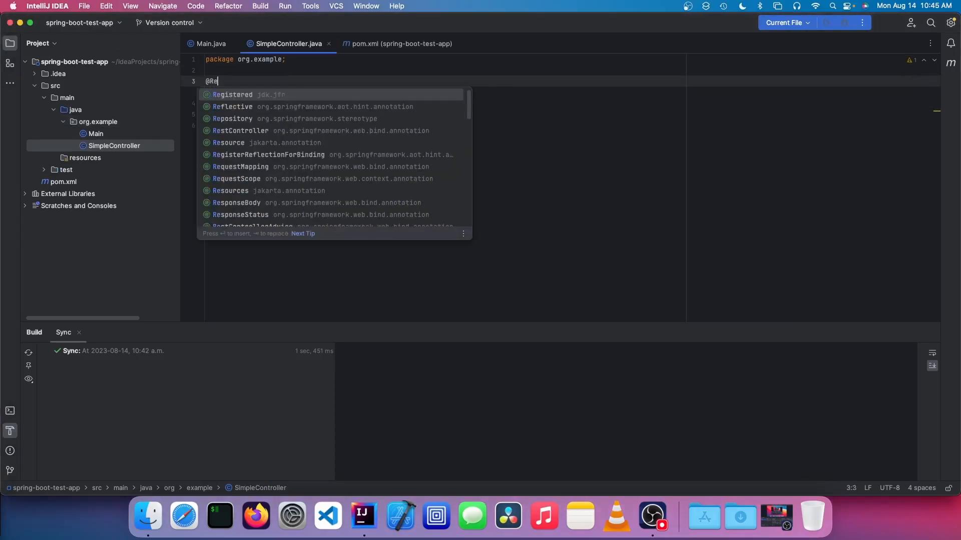
left_click(239, 130)
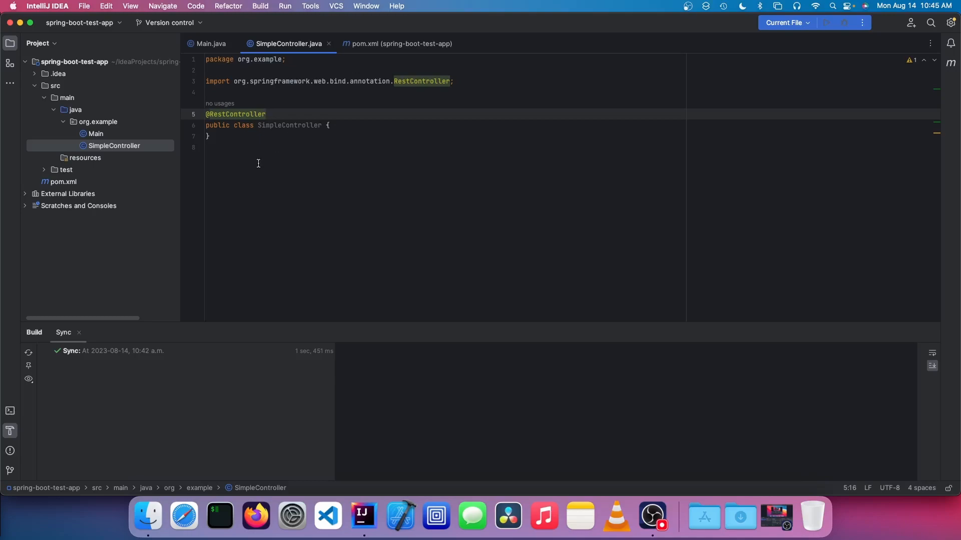
mouse_move(245, 115)
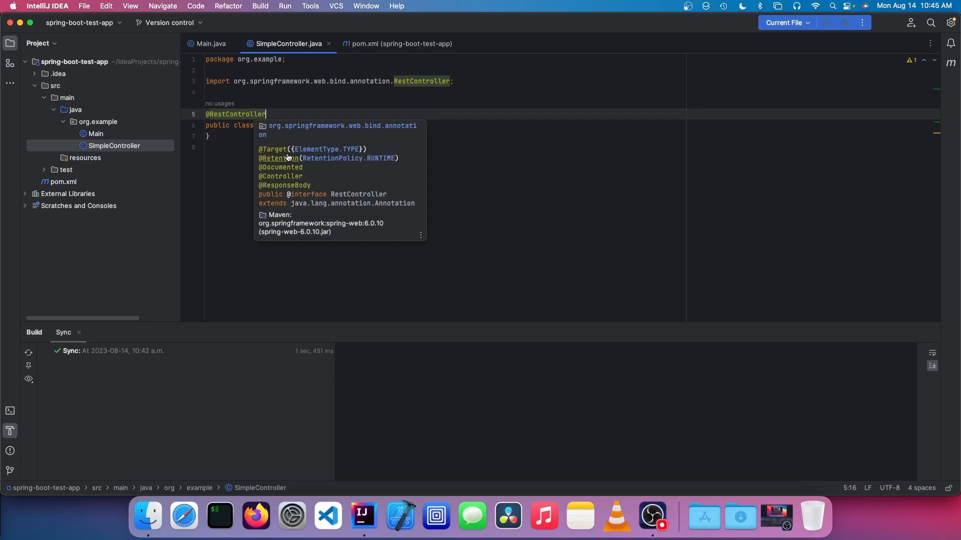
mouse_move(256, 167)
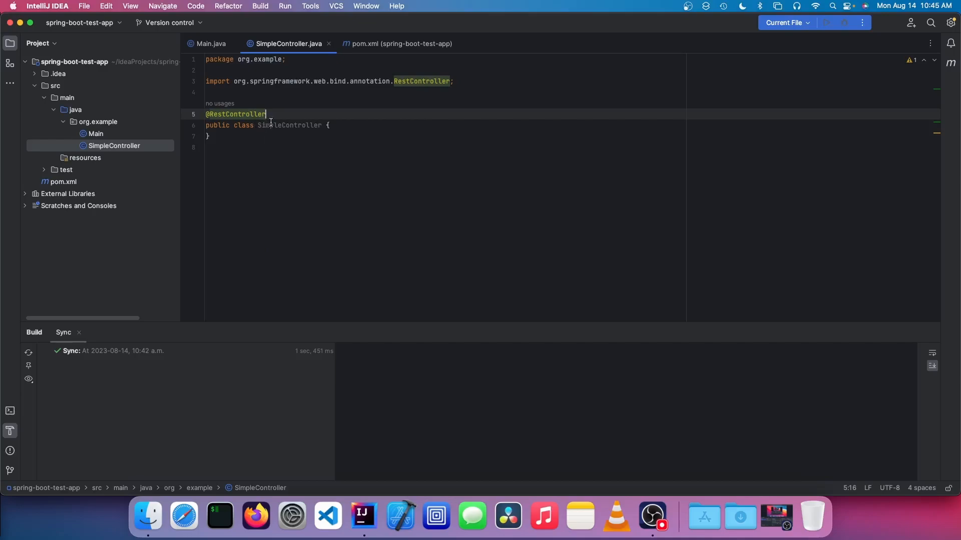
key("Enter")
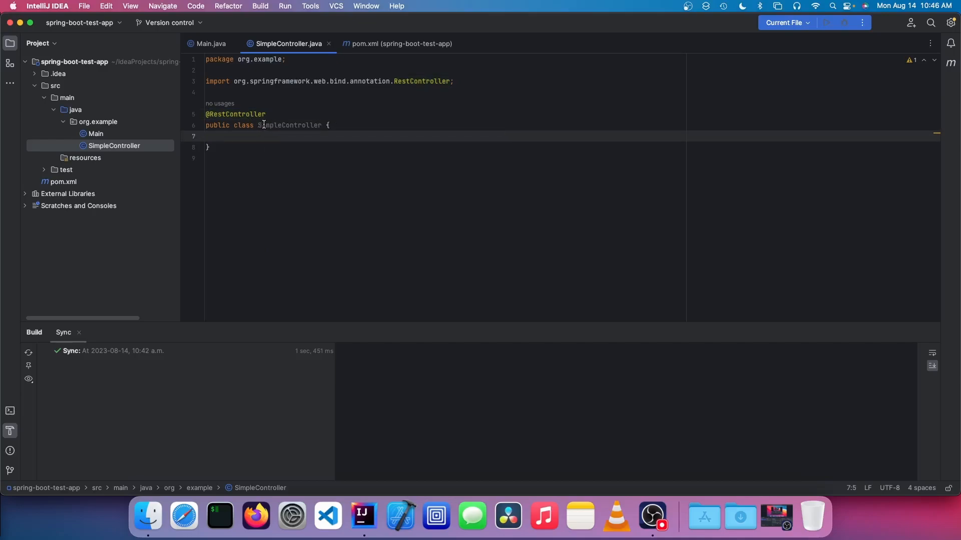
type("@")
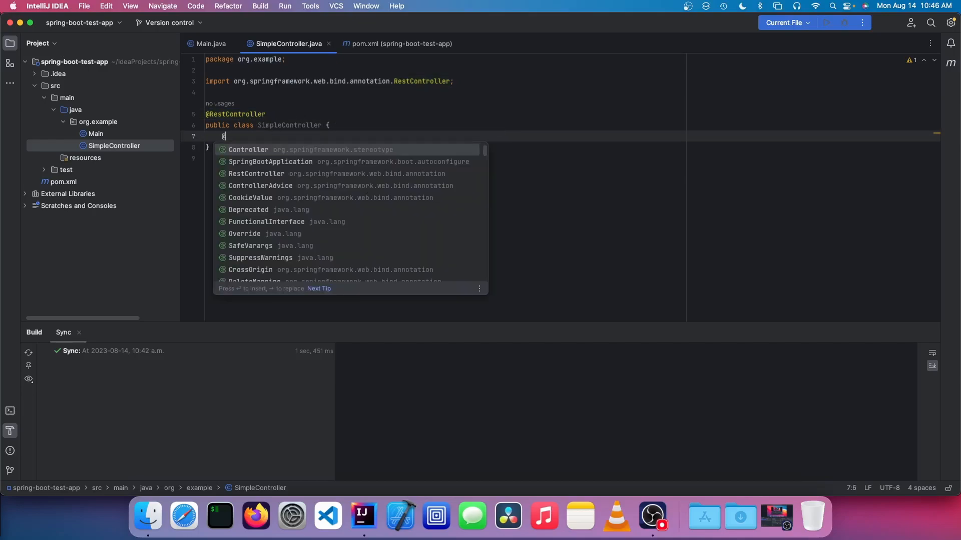
type("GetMapping(")
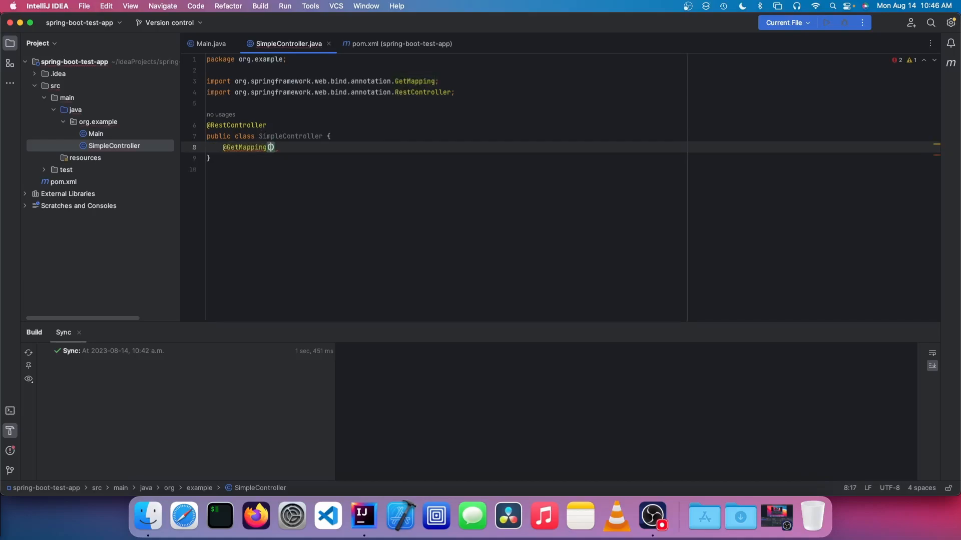
type("\"\"")
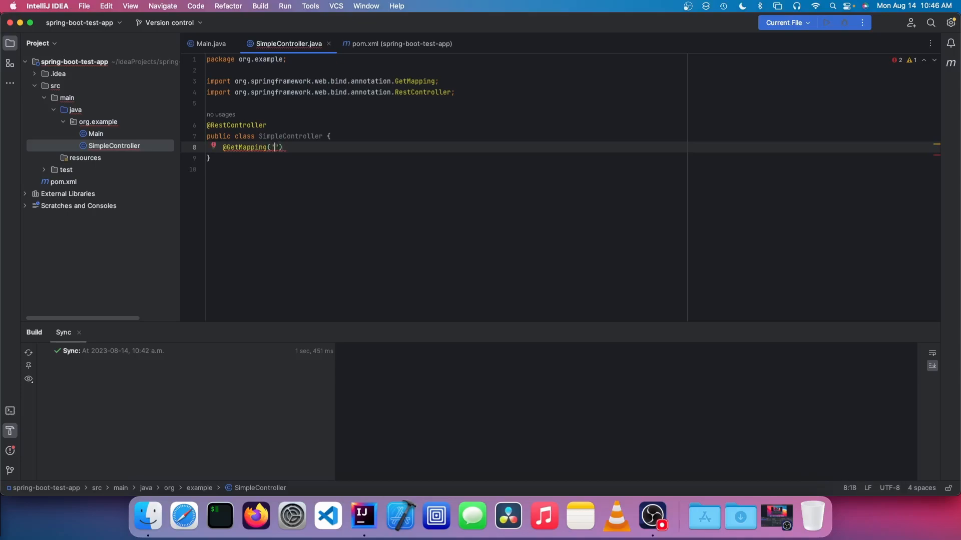
type("/")
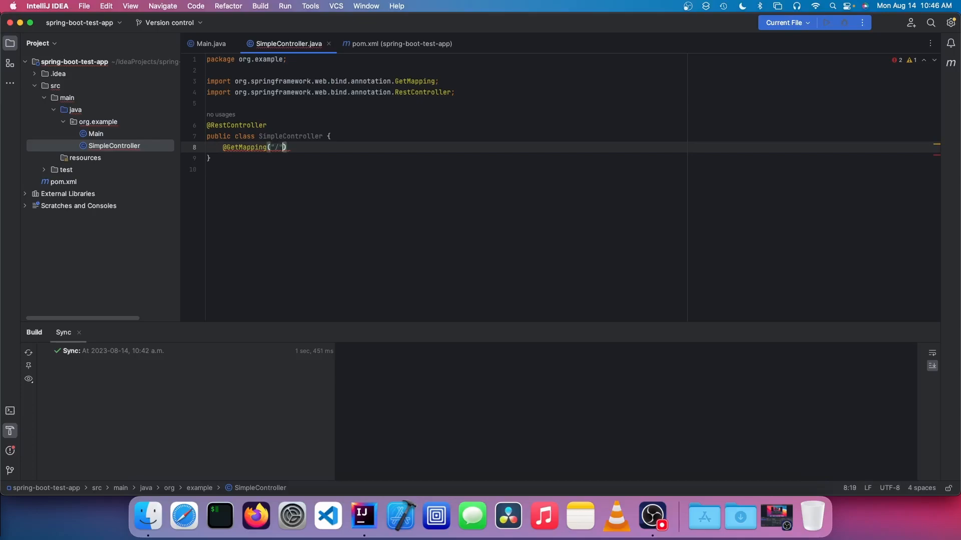
key("enter")
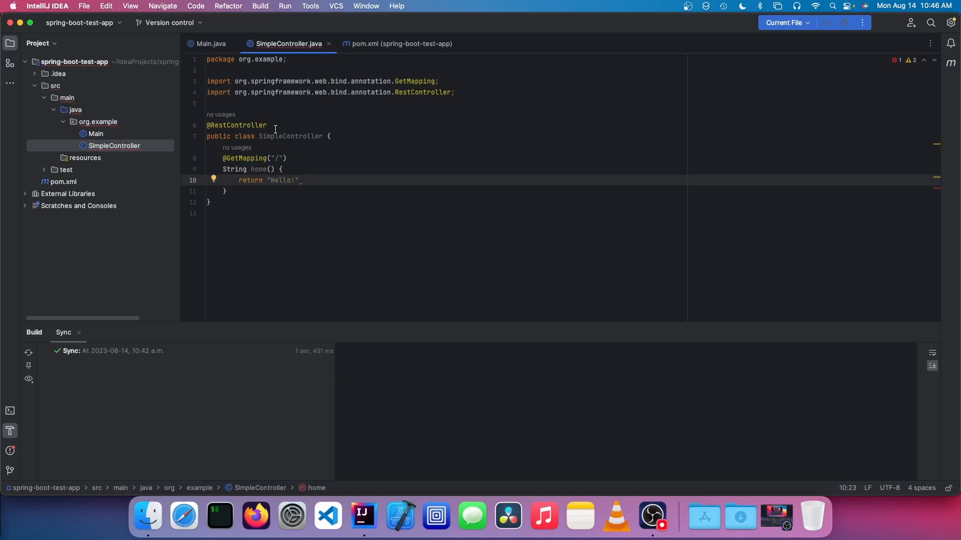
type(";")
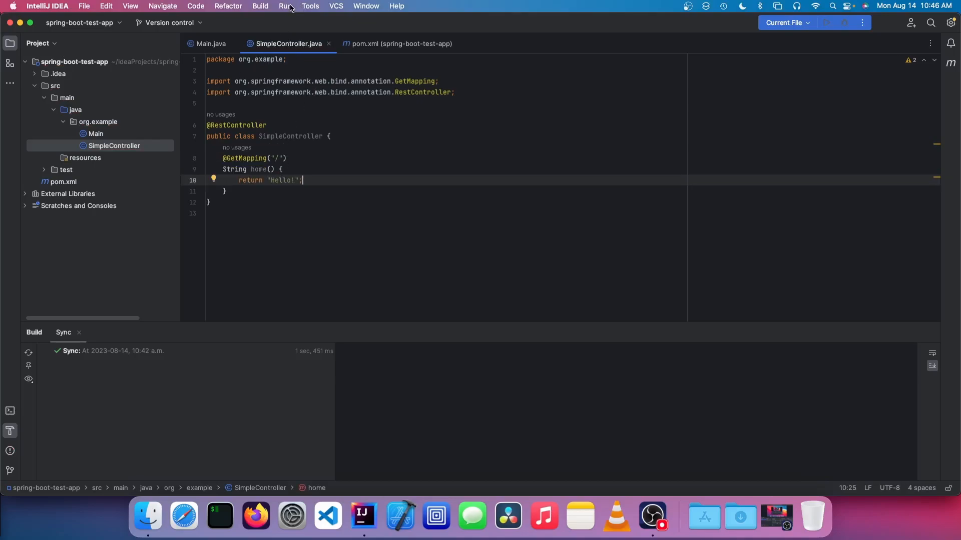
Create an Application run configuration named Main with main class org.example.Main and save it
left_click(284, 6)
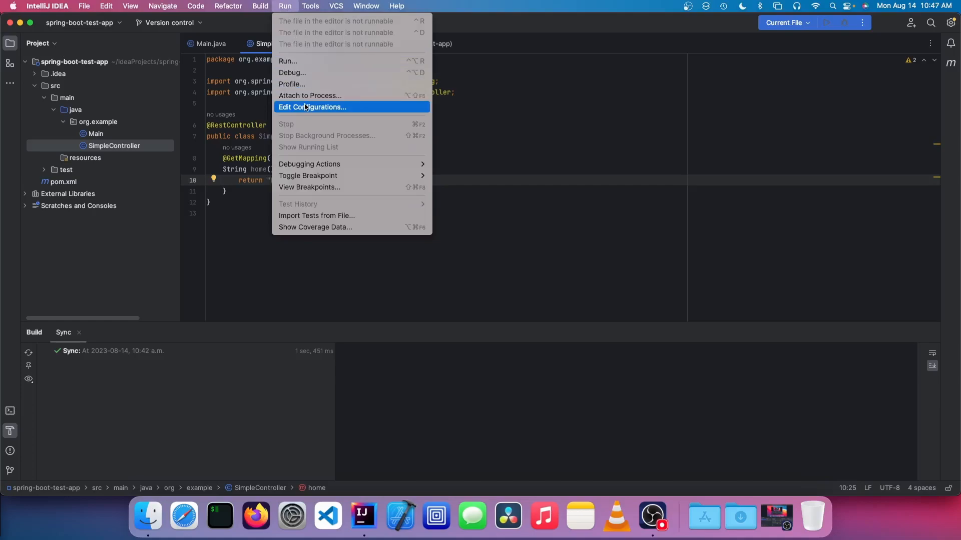
left_click(312, 107)
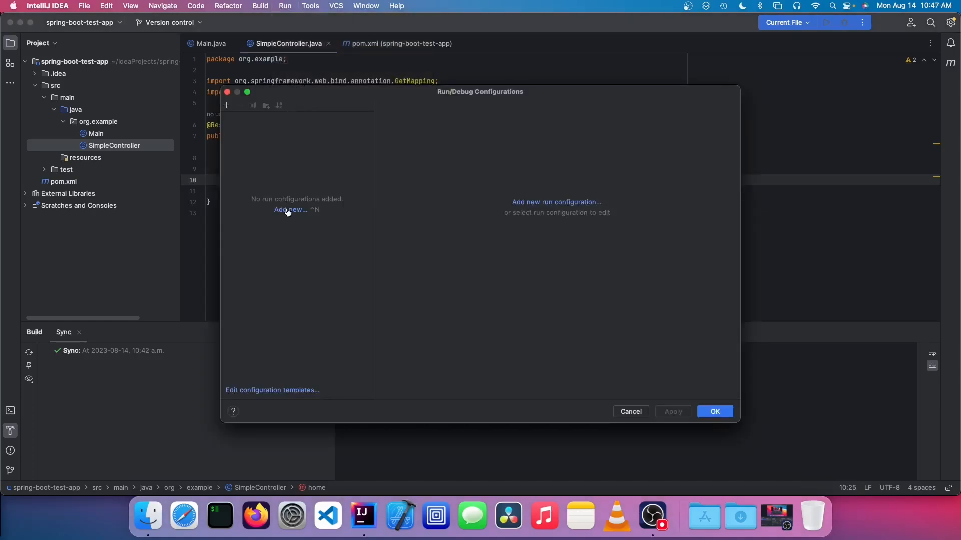
left_click(290, 209)
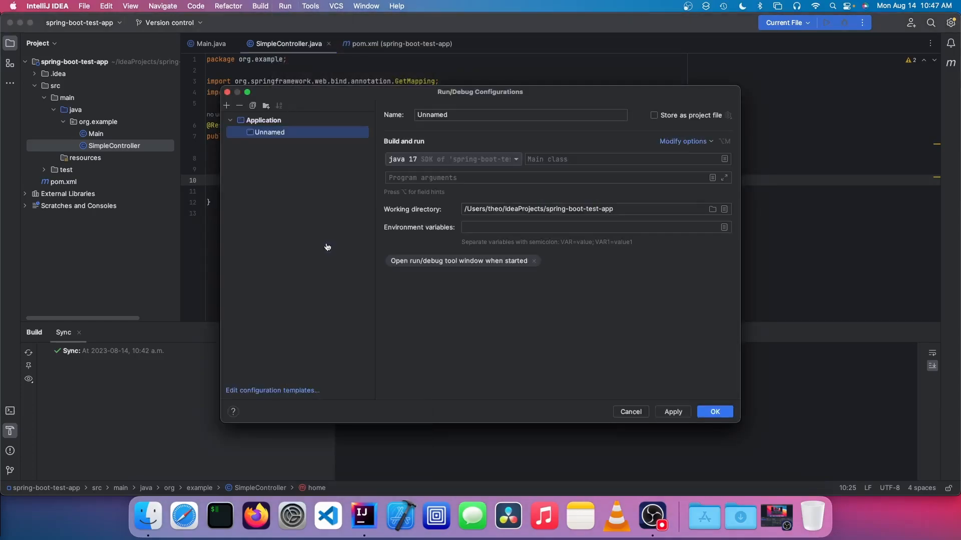
type("Main")
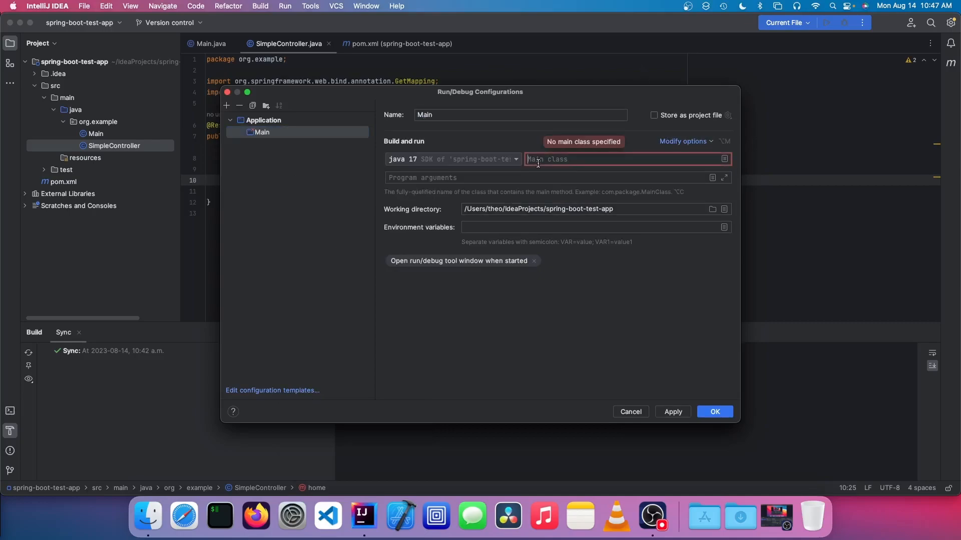
type("org.example.Main")
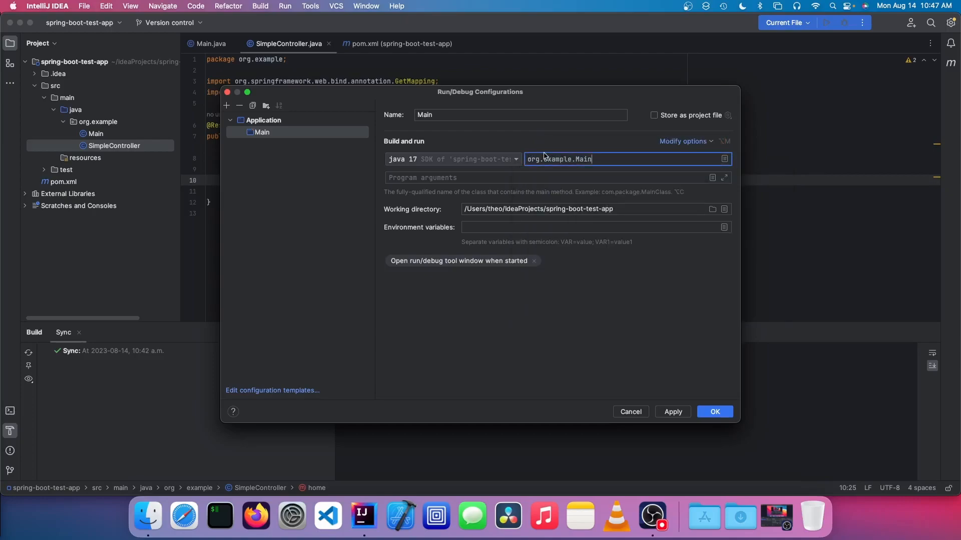
left_click(714, 411)
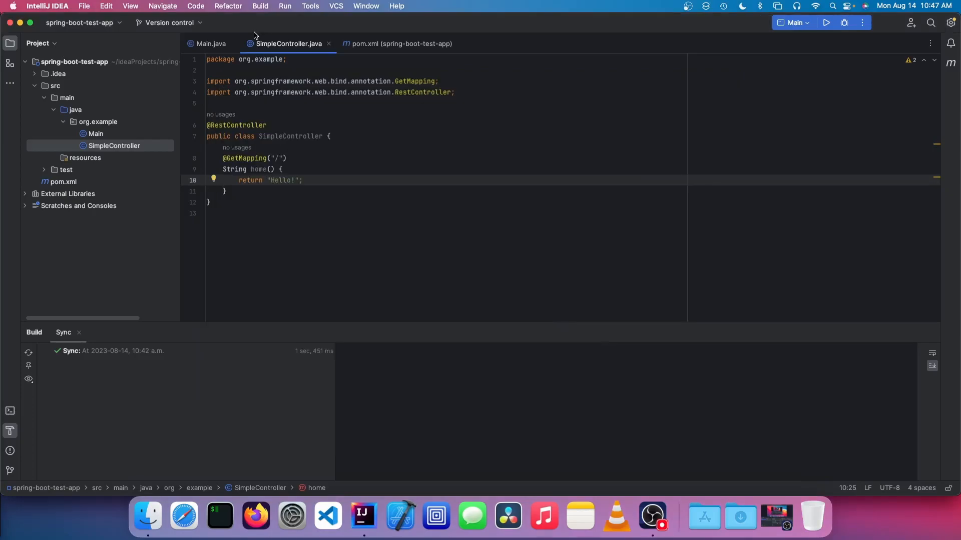
mouse_move(292, 17)
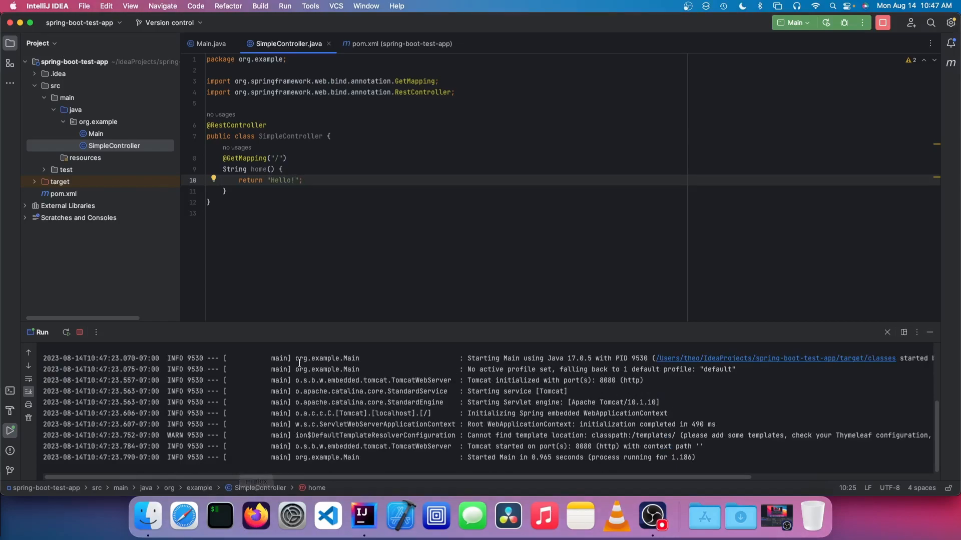
Switch from the running Main app to Firefox in the Dock
left_click(256, 516)
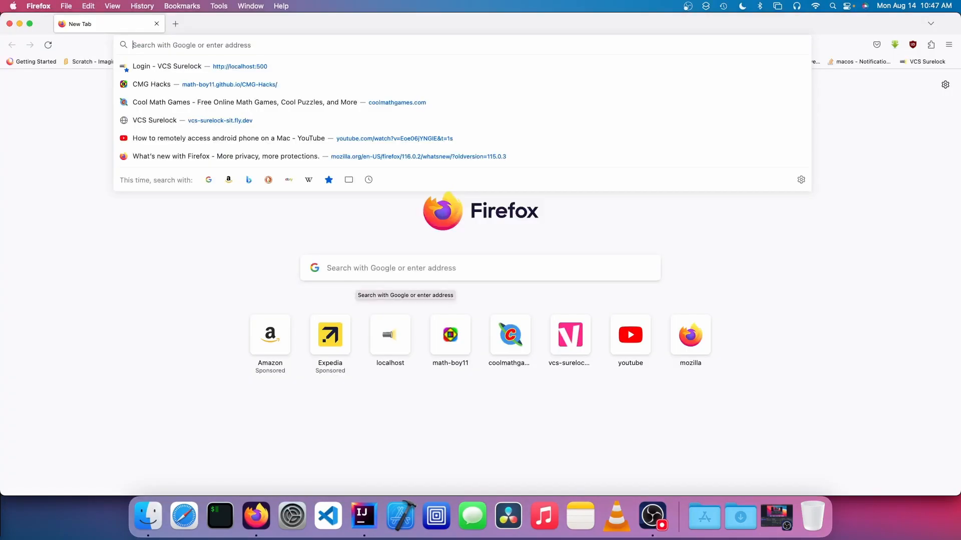
Enter localhost:8080 in Firefox's address bar to load the app's home page
type("localhos")
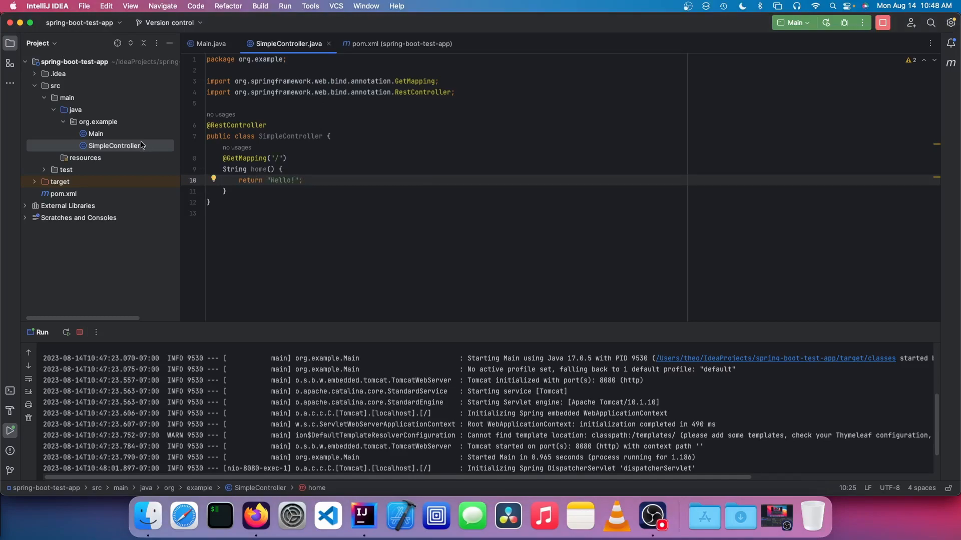
mouse_move(126, 151)
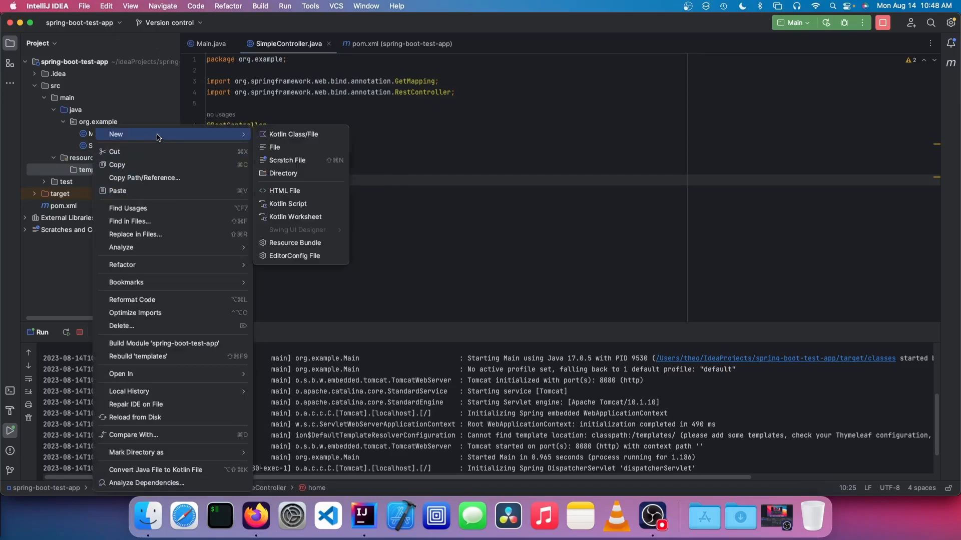
Create simple-template.html under templates with an <h1>Hello</h1> heading in the body
left_click(283, 190)
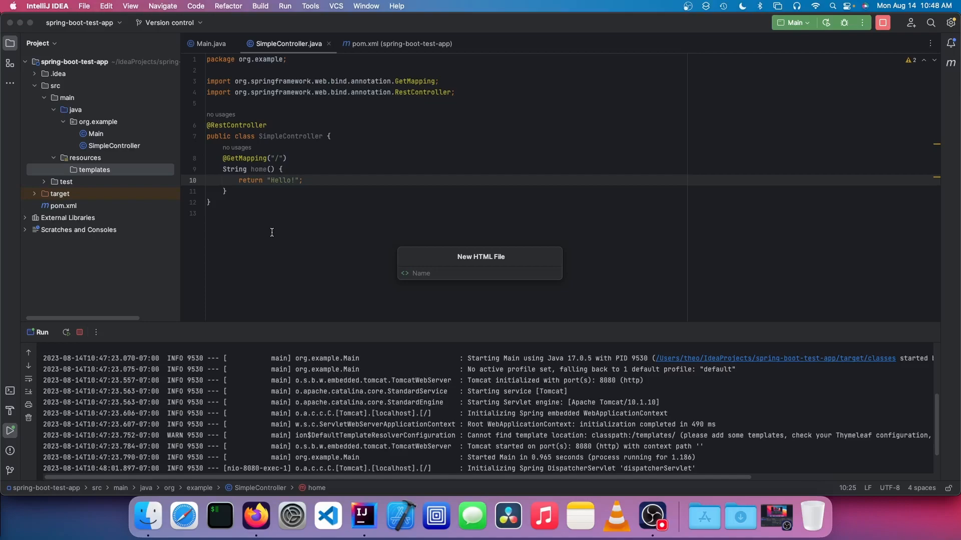
type("simple-templa")
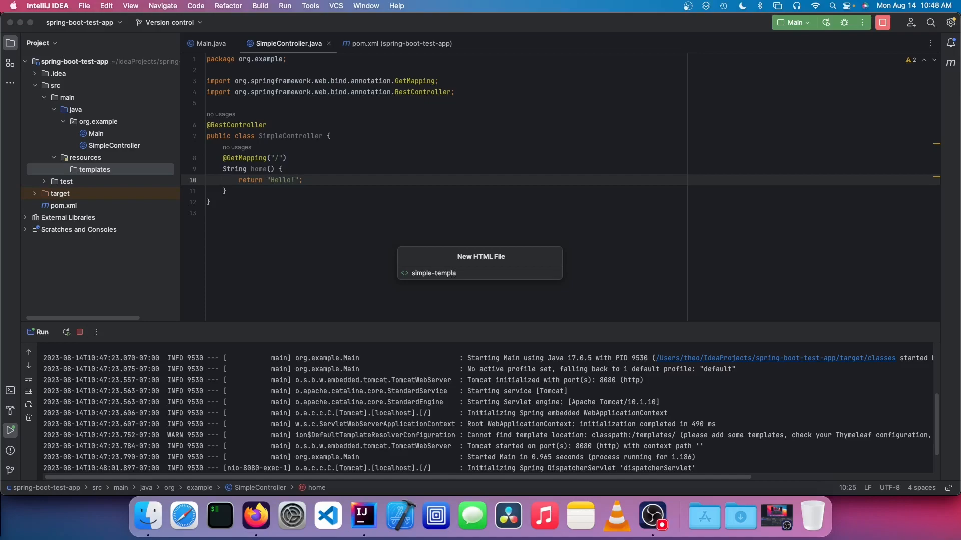
key("Enter")
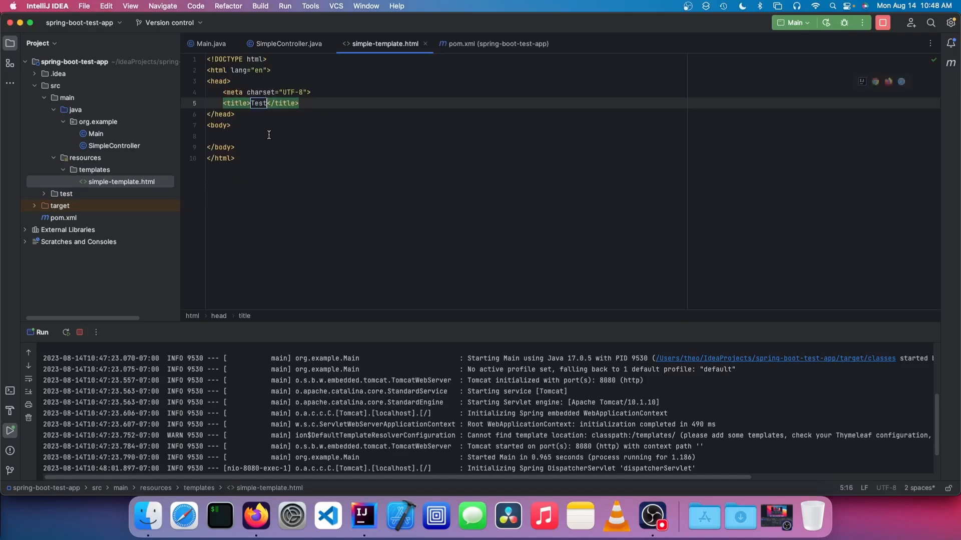
type("<h1>Hello</h1>")
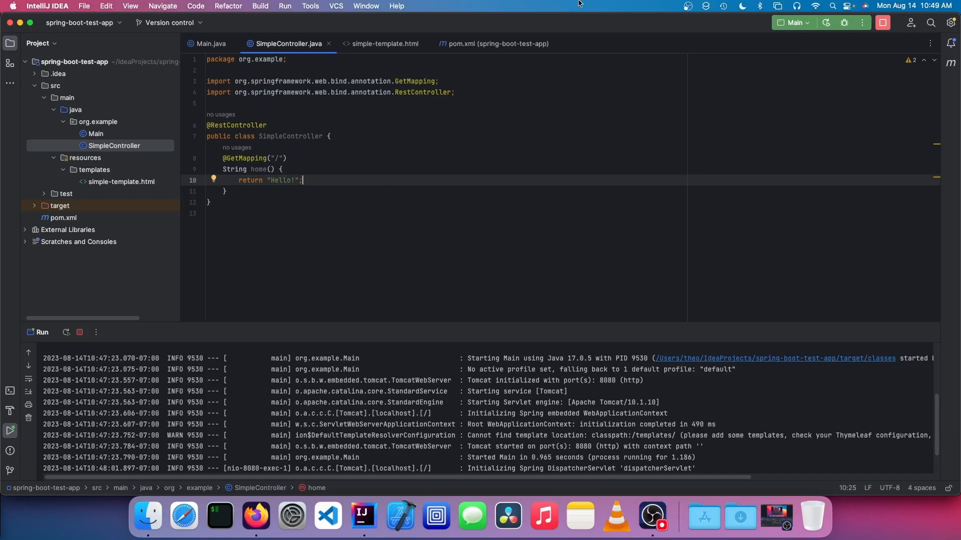
mouse_move(230, 153)
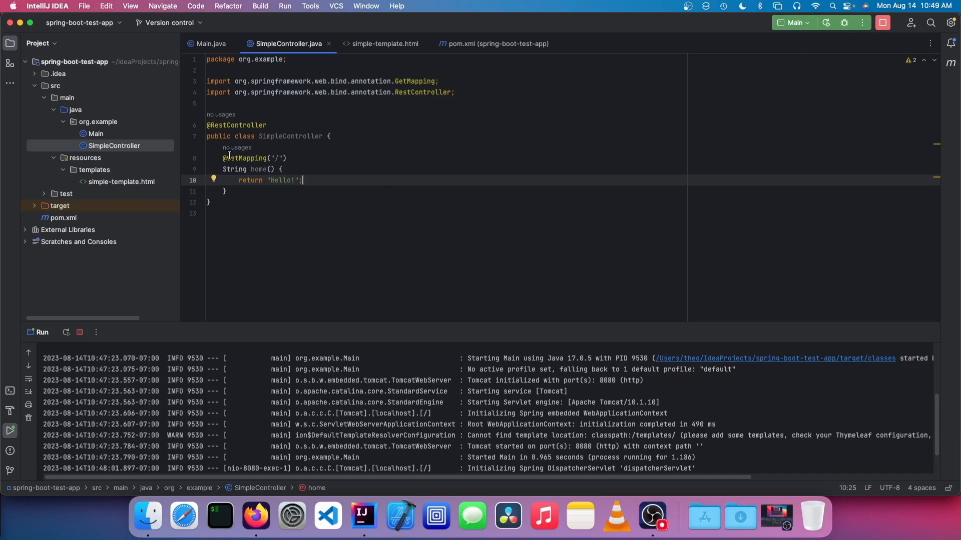
double_click(236, 126)
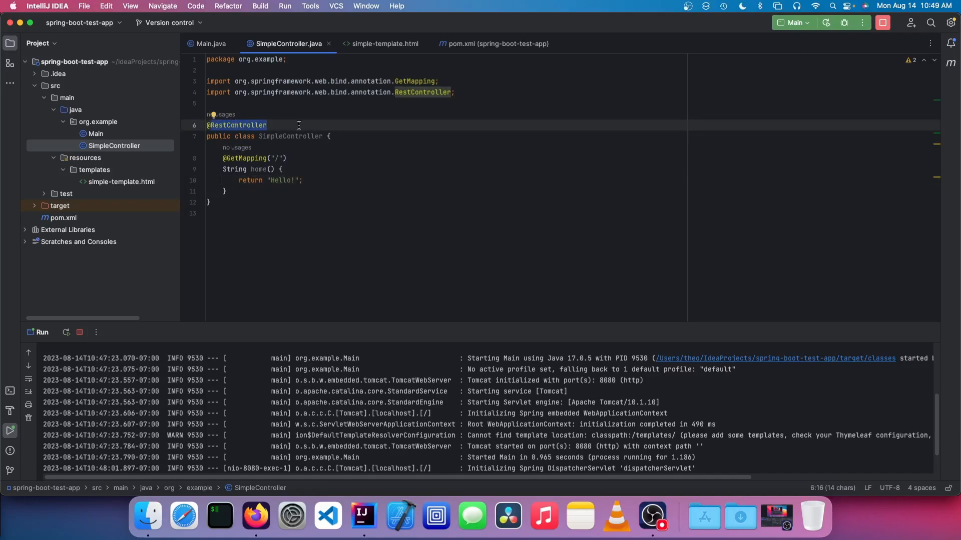
left_click(279, 181)
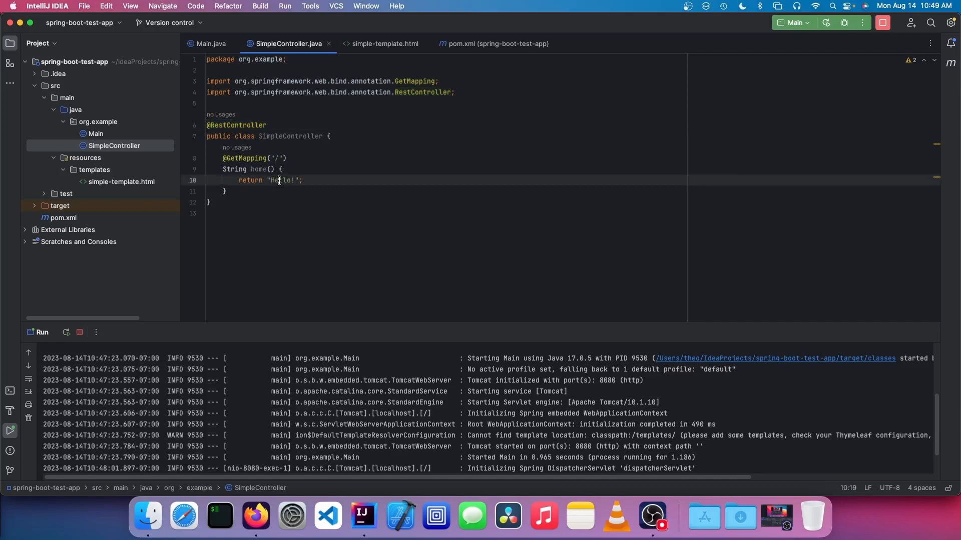
double_click(280, 180)
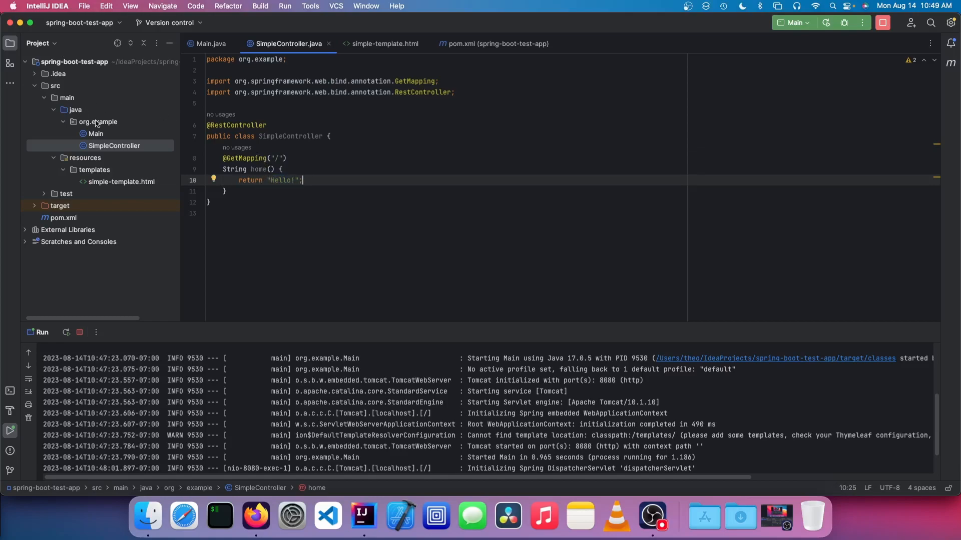
left_click(97, 121)
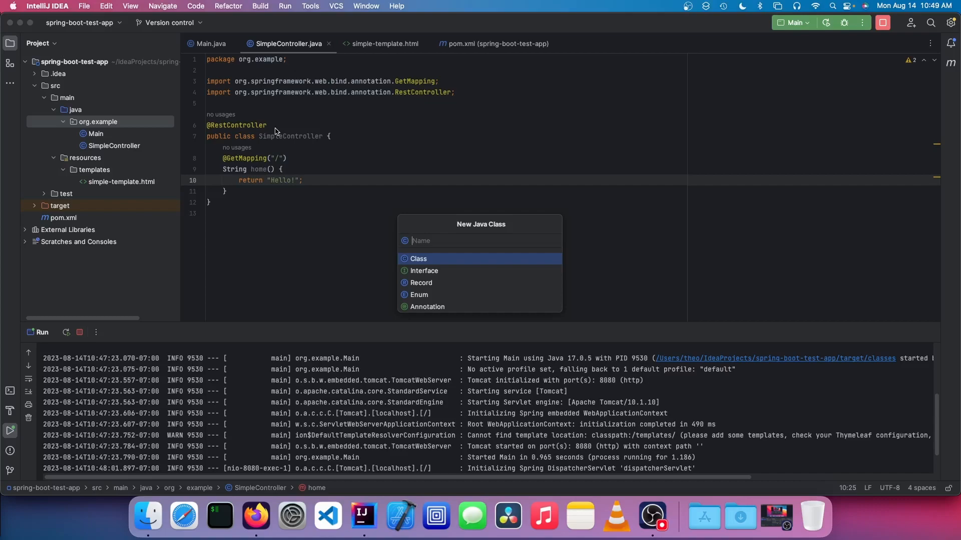
type("Template")
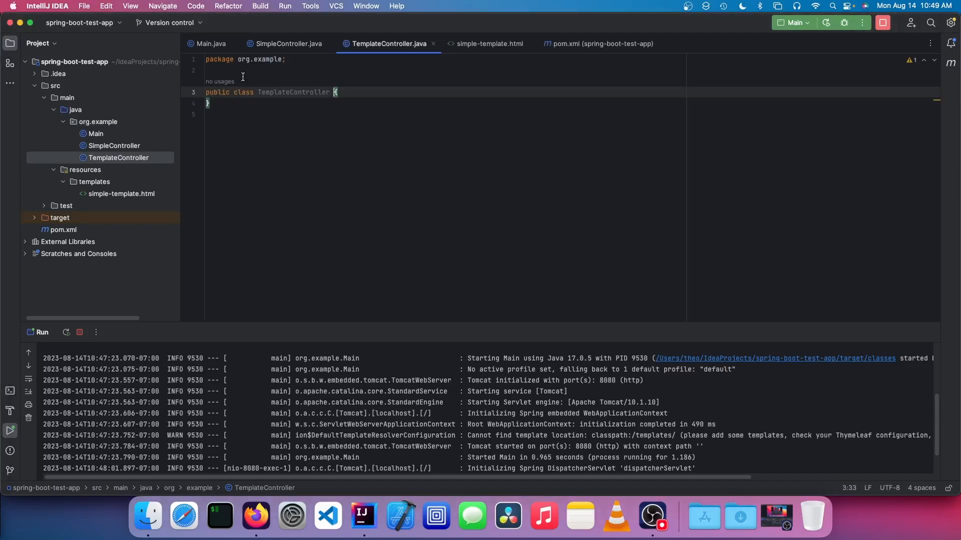
key("enter")
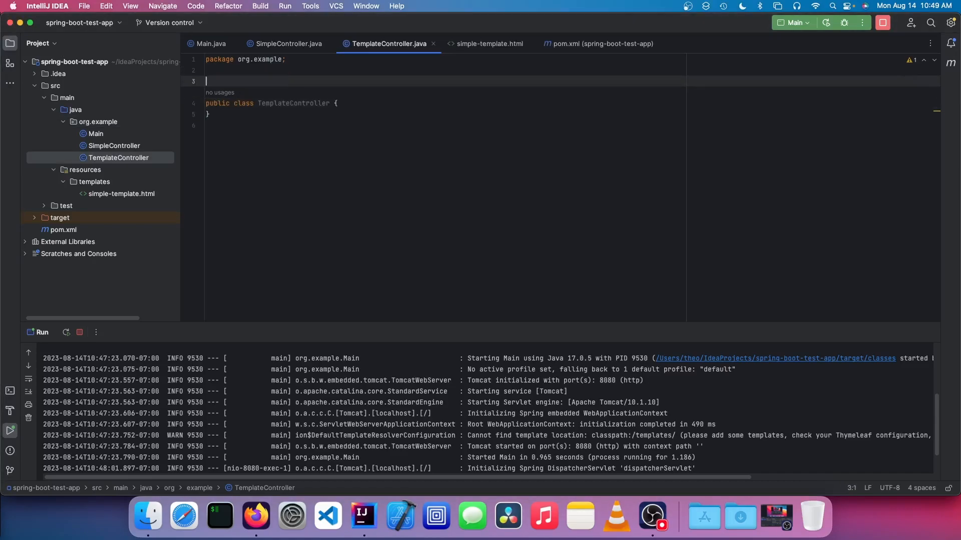
type("@Controller")
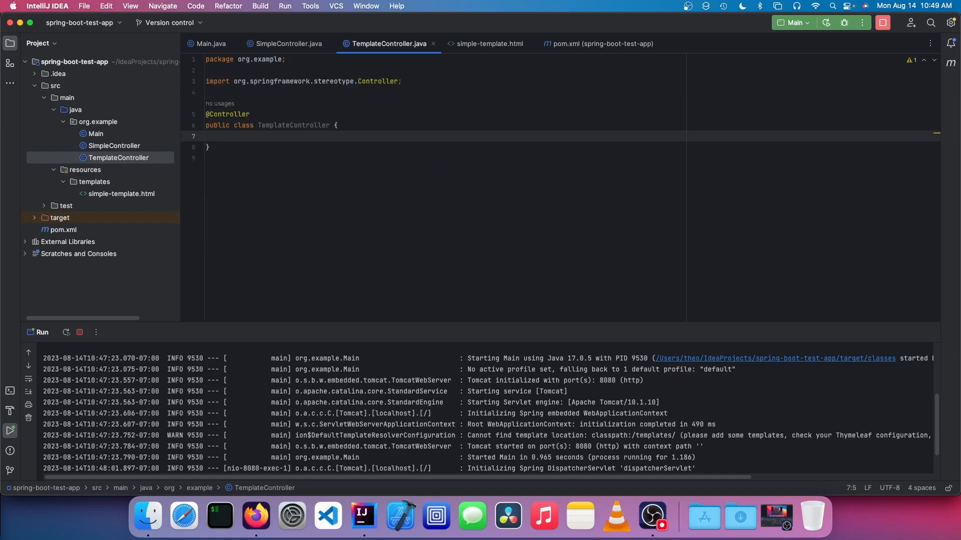
type("@GetMapping")
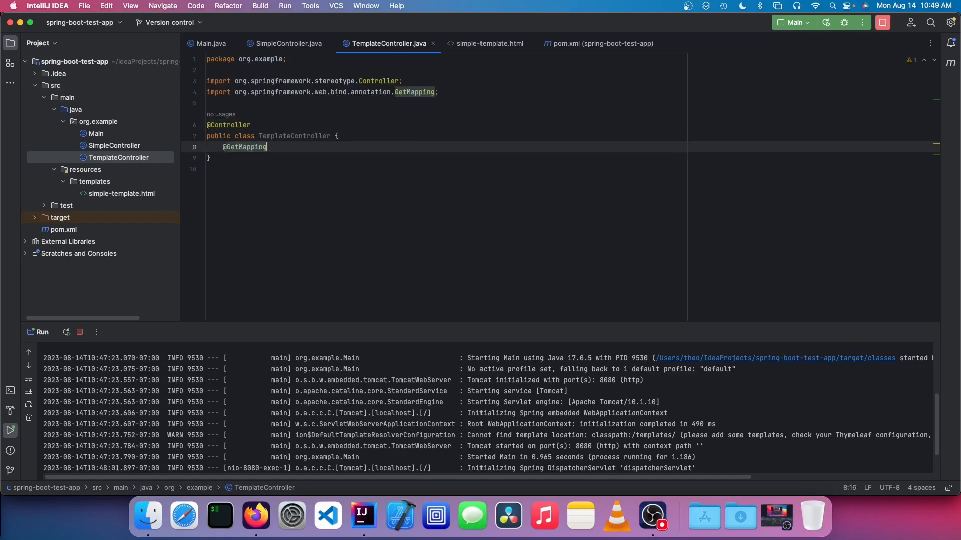
type("(\"/template\")")
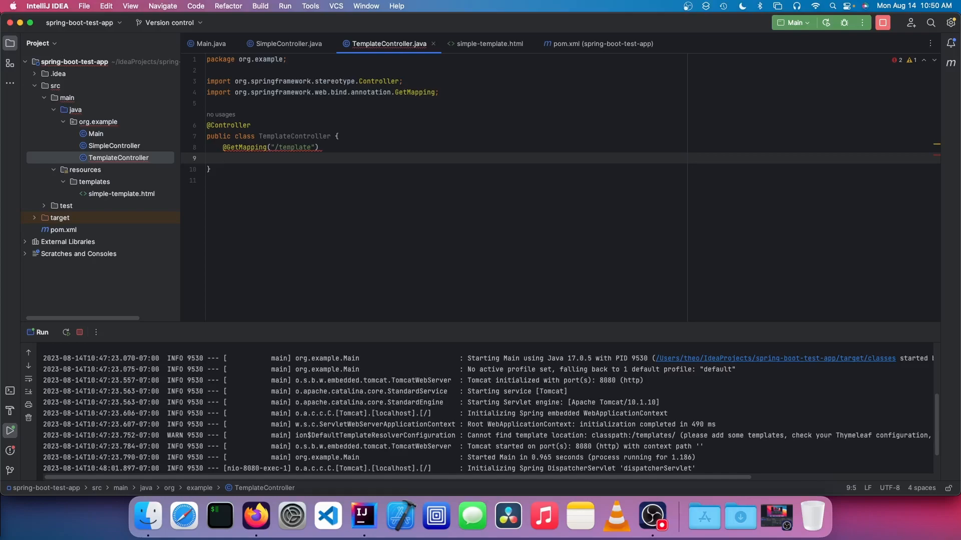
Write String template() returning "simple-template" under the mapping
left_click(223, 158)
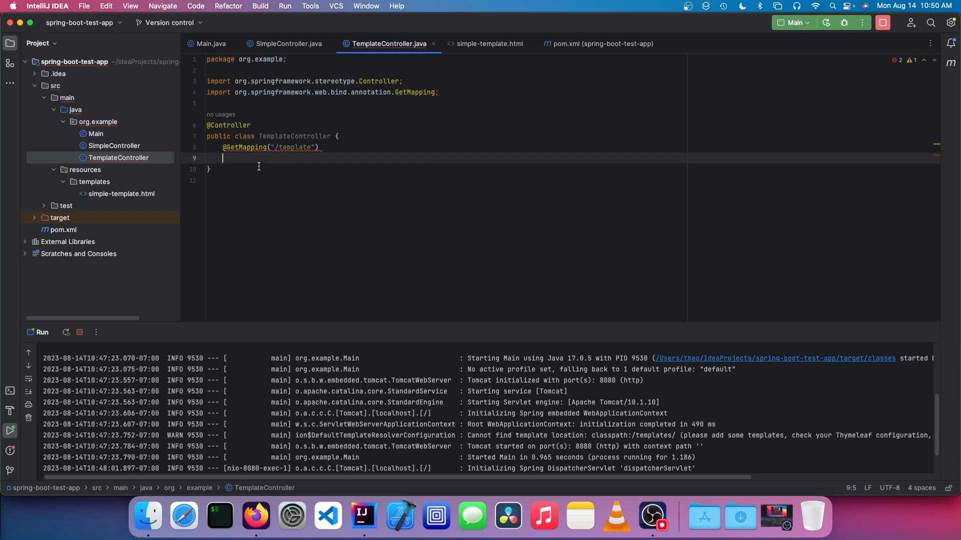
mouse_move(199, 144)
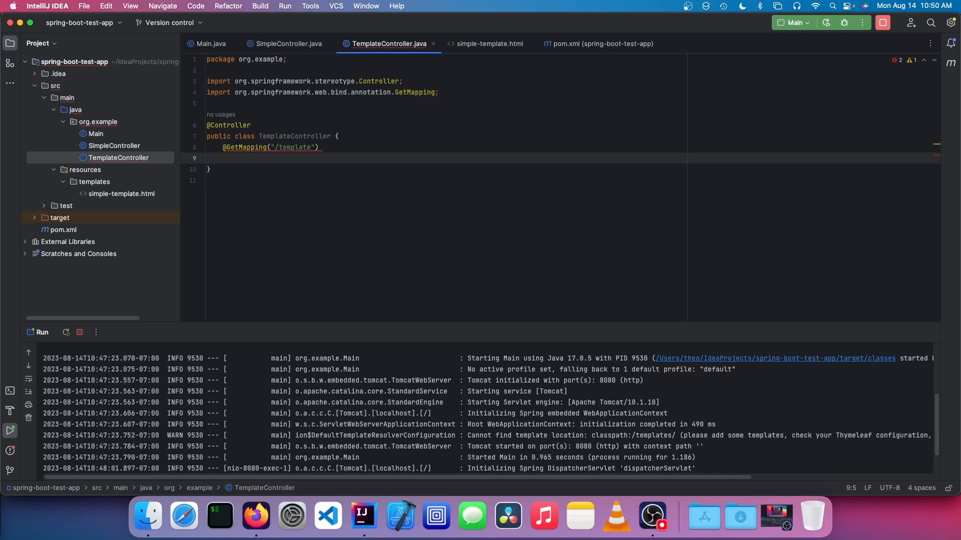
type("String")
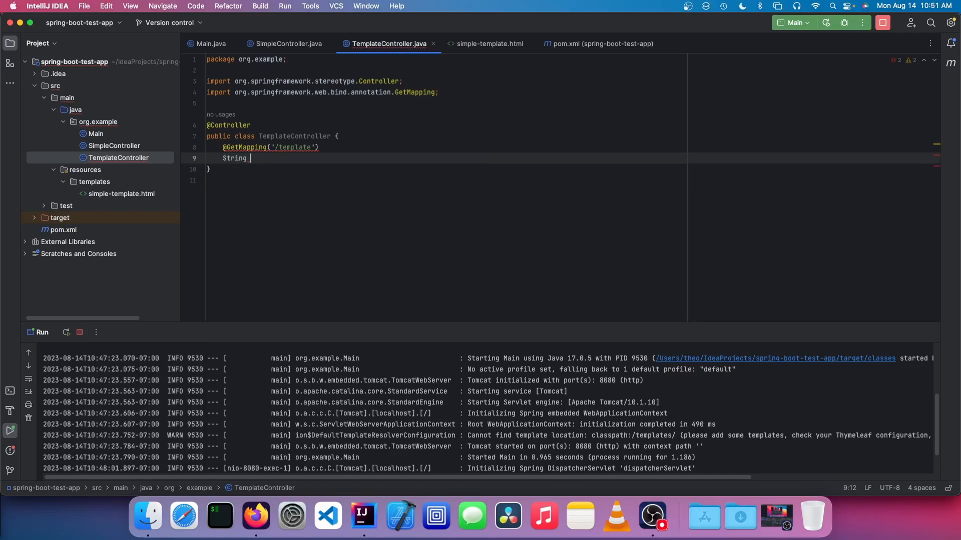
type("template() {")
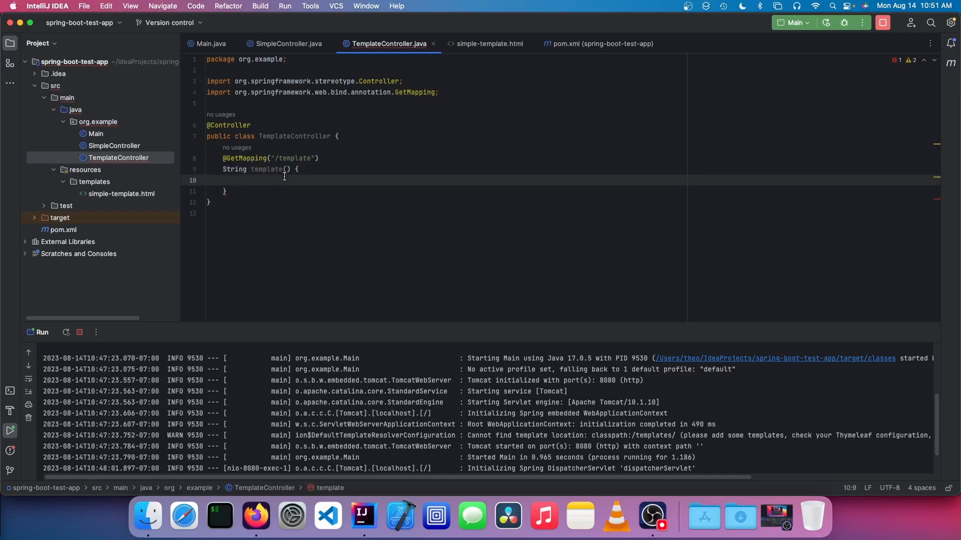
mouse_move(268, 169)
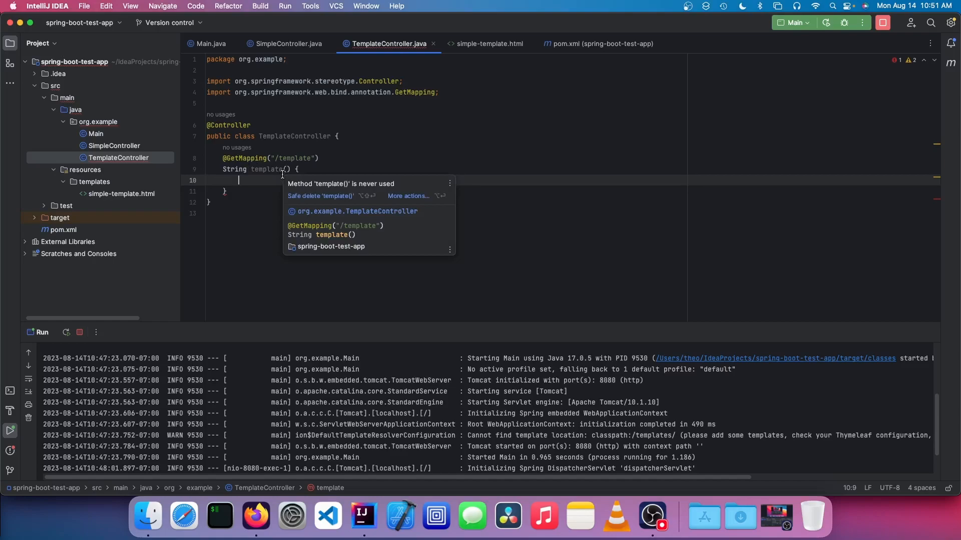
type("return \"\"")
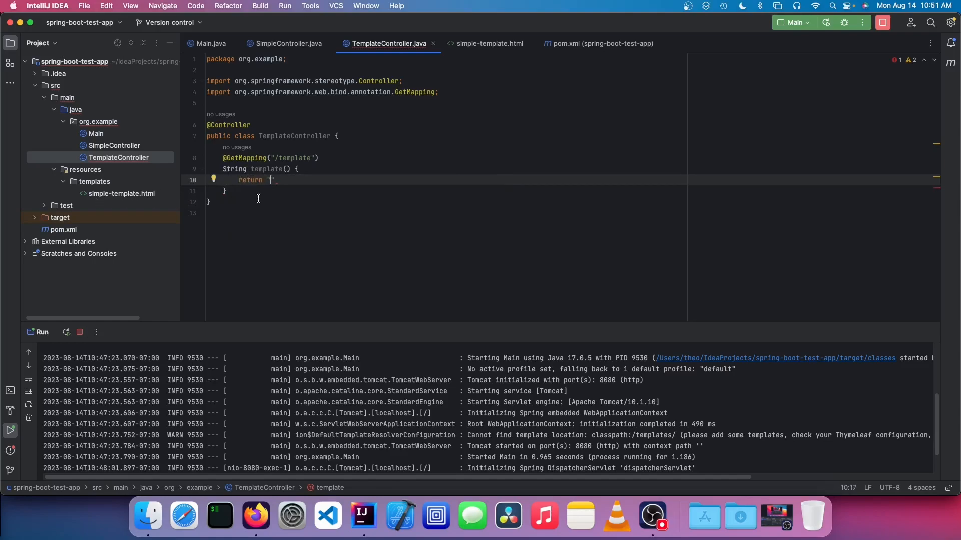
type("simple-template")
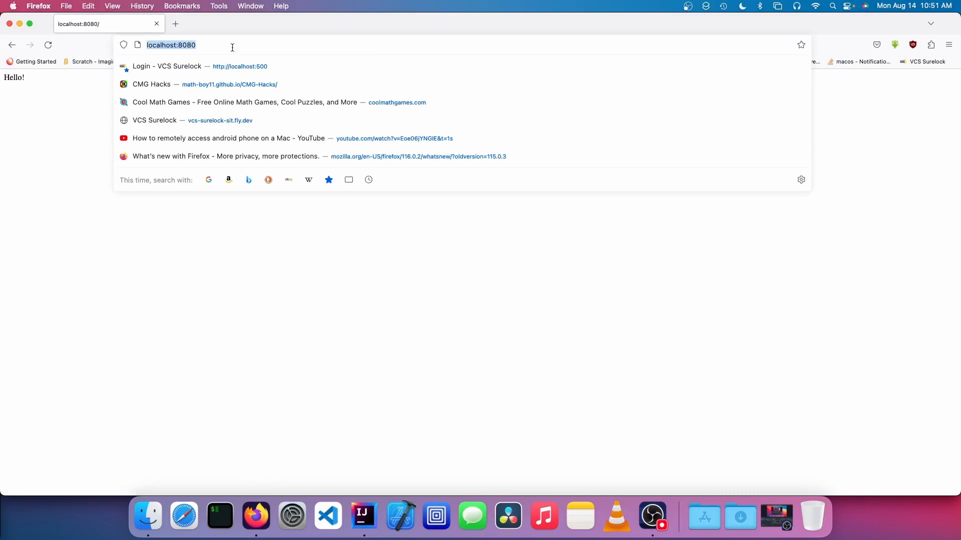
Load localhost:8080/template in Firefox and see the Hello World! page
type("/template")
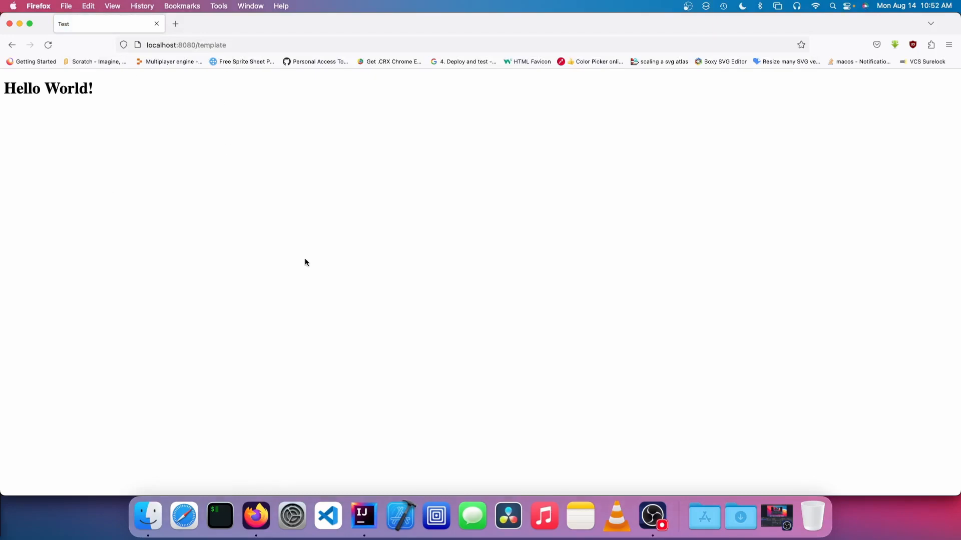
mouse_move(300, 256)
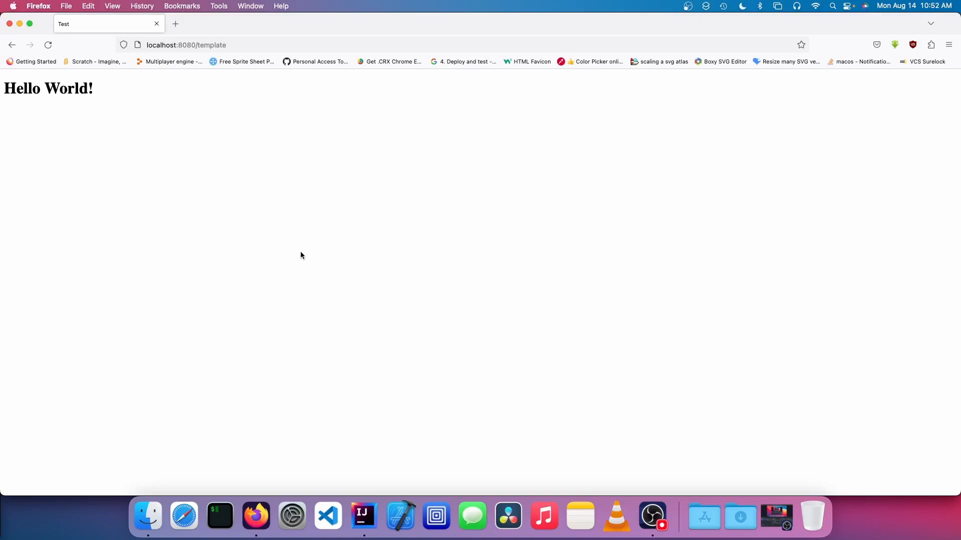
mouse_move(287, 290)
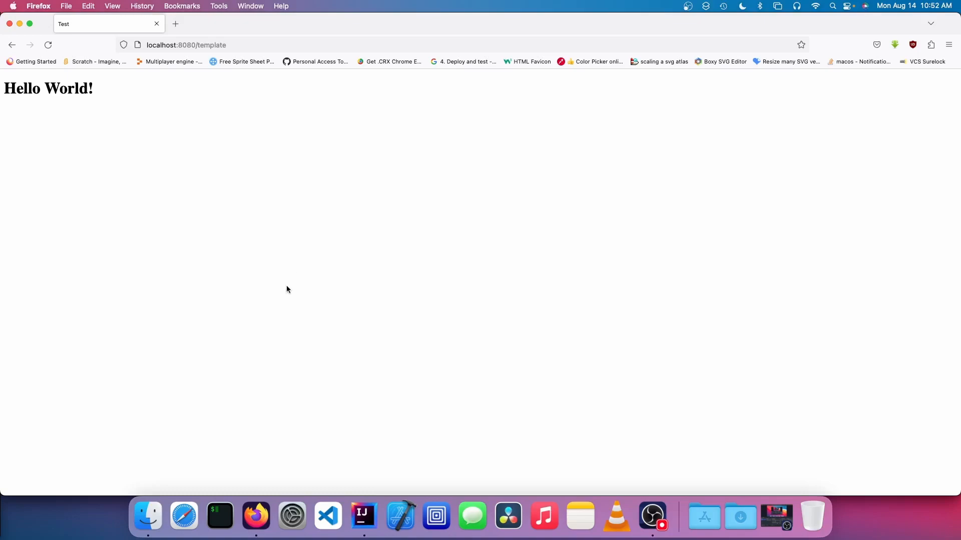
mouse_move(128, 292)
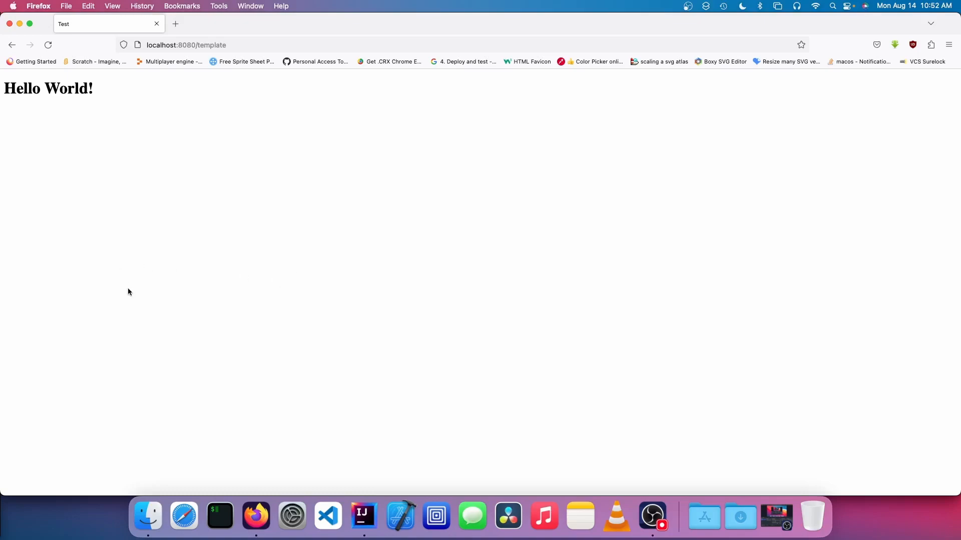
mouse_move(111, 189)
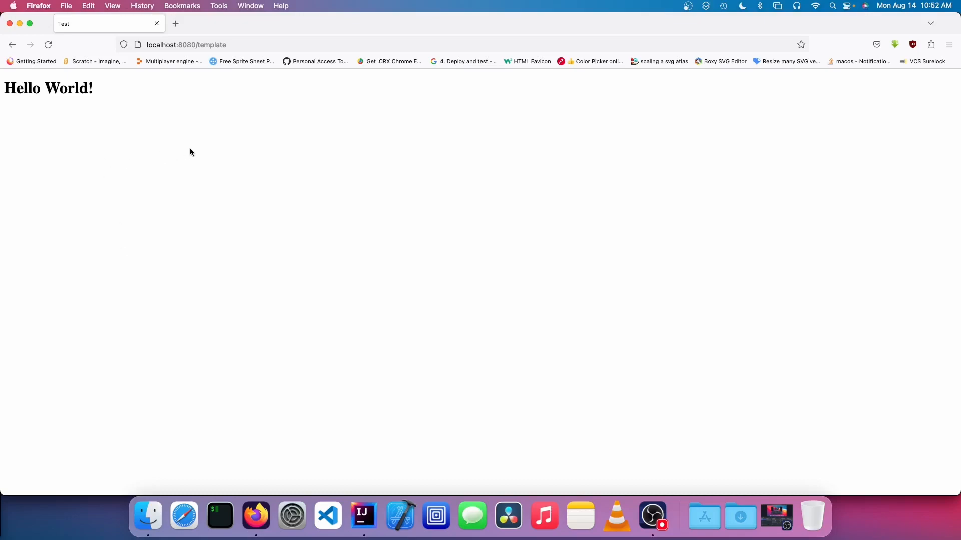
double_click(69, 89)
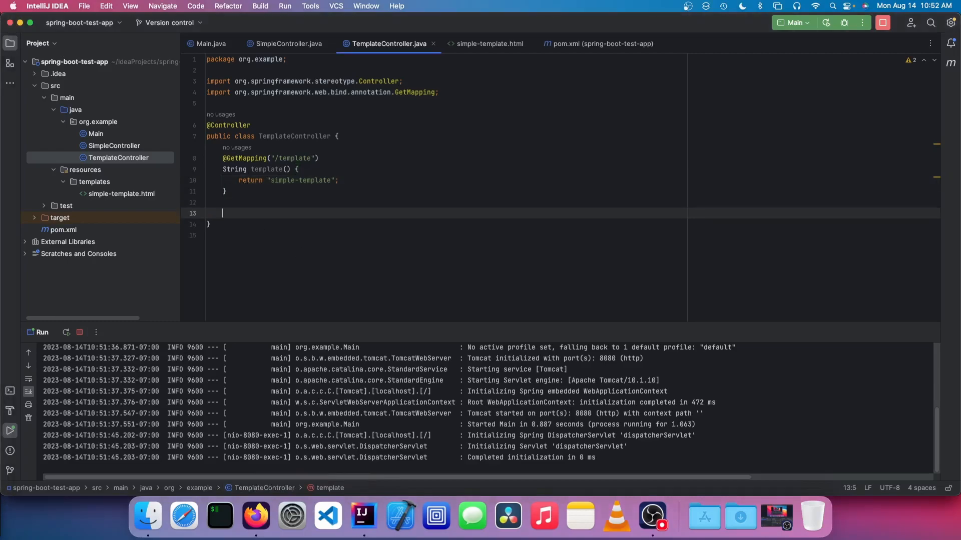
type("@GetMapping(\"\")")
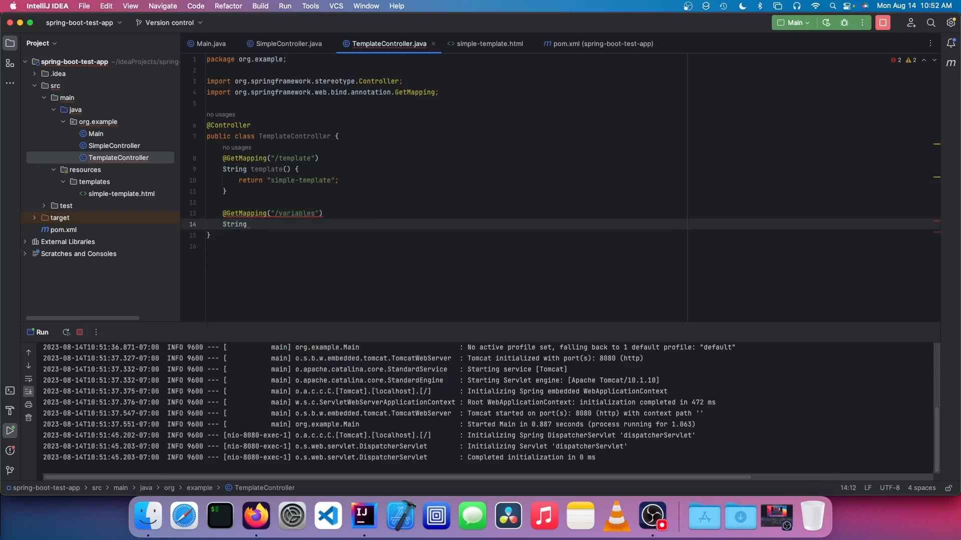
type("vari")
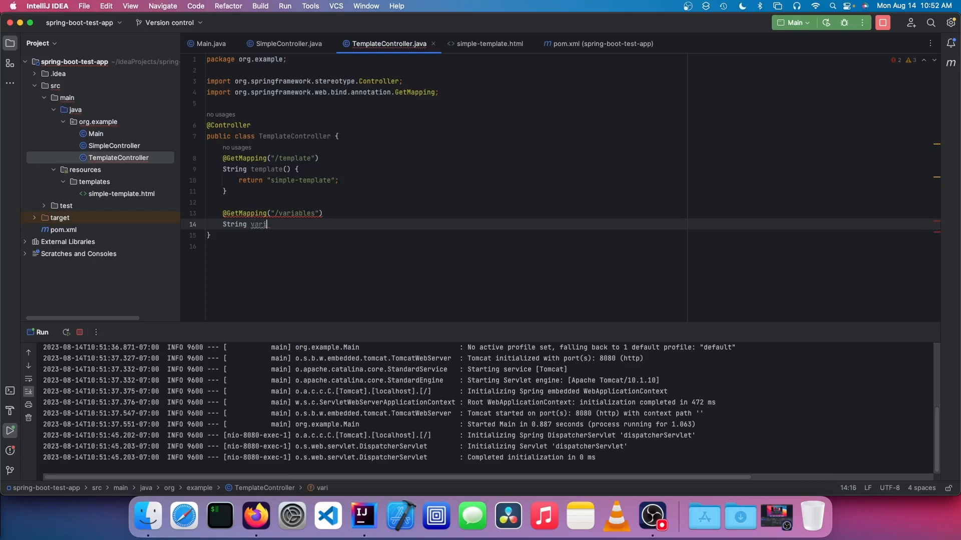
type("ables()")
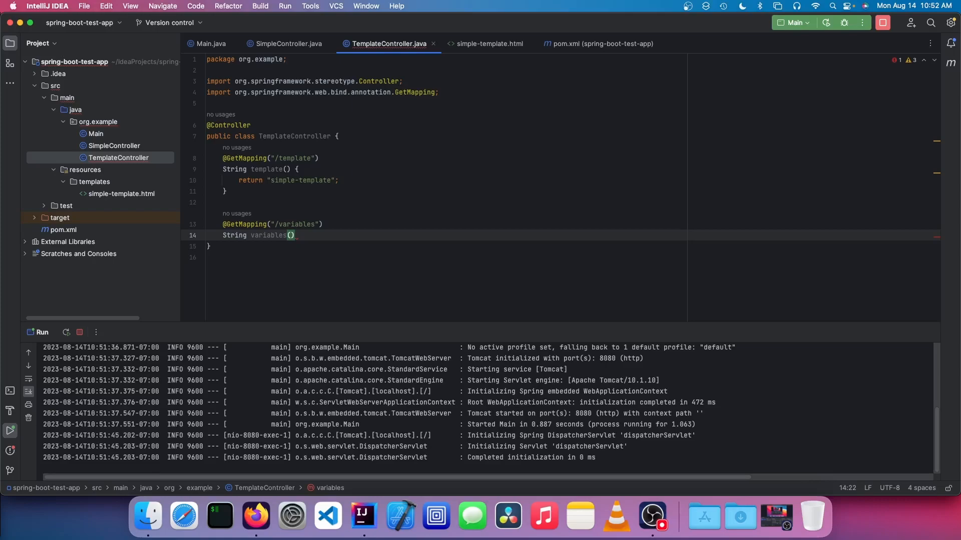
type("ModelMap model")
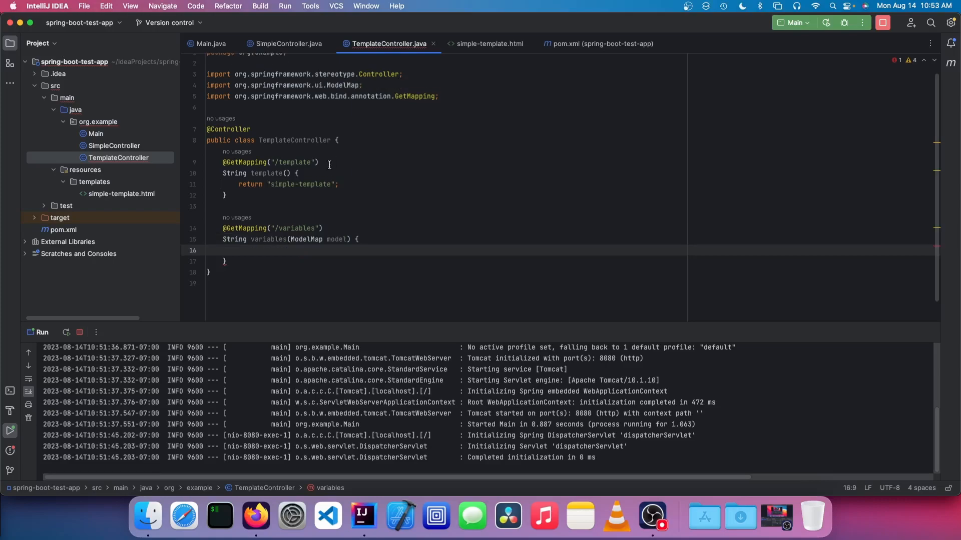
mouse_move(293, 257)
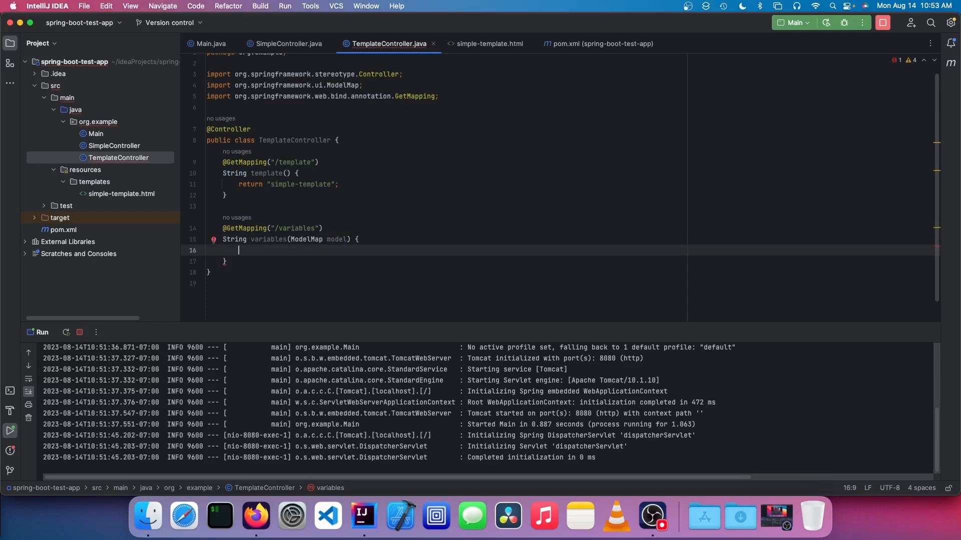
Put "variable" = "Hello!!!!!!" into the model and return "variable-template"
type("model.put()")
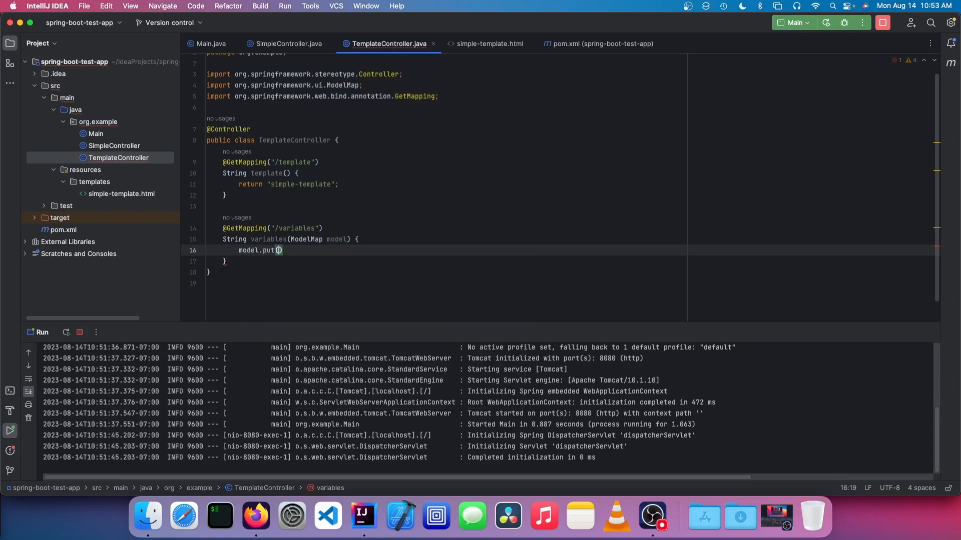
type("\"variable\", \"Hello\"")
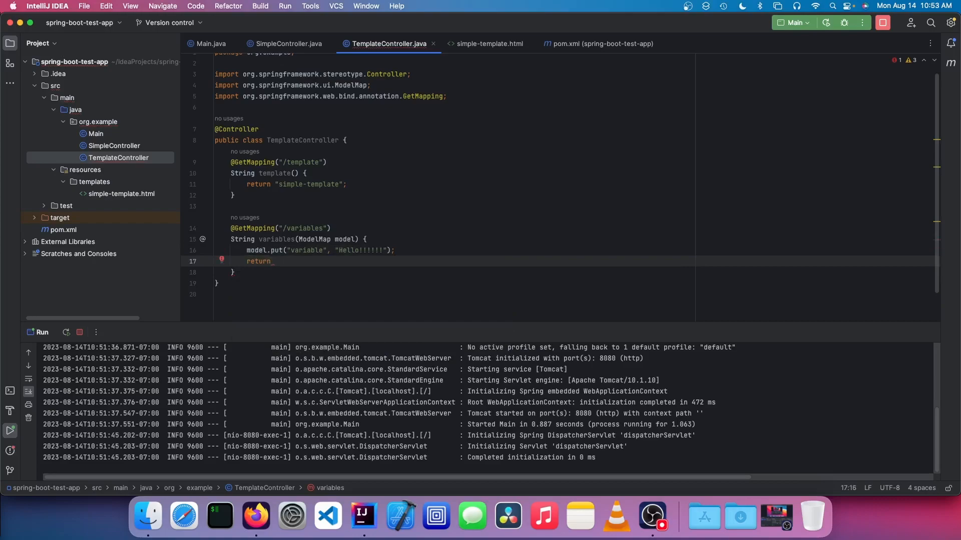
type("\"")
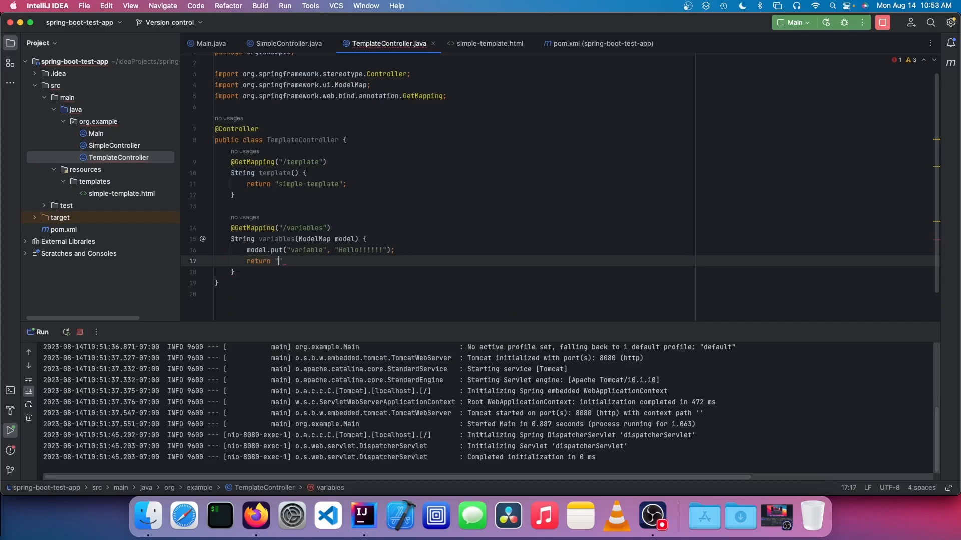
type("variable-templa")
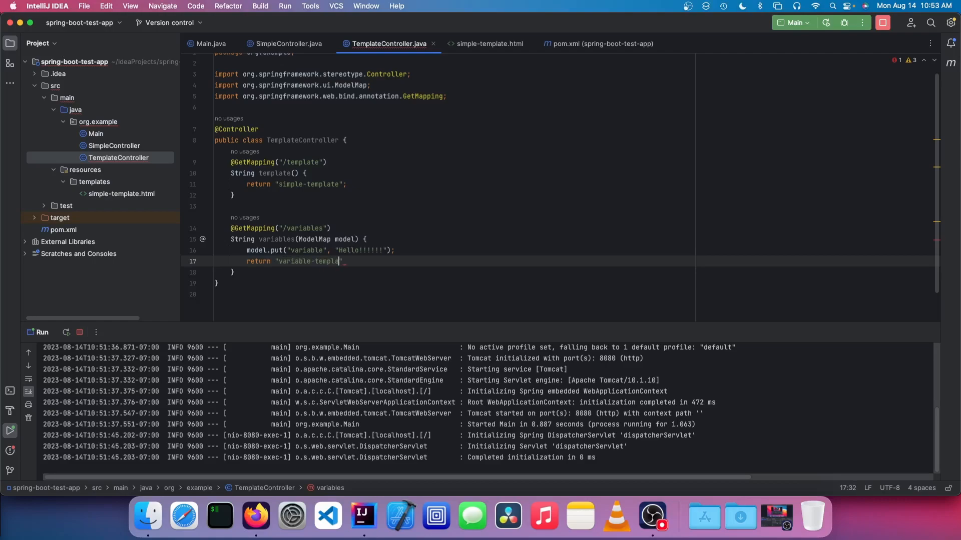
right_click(118, 157)
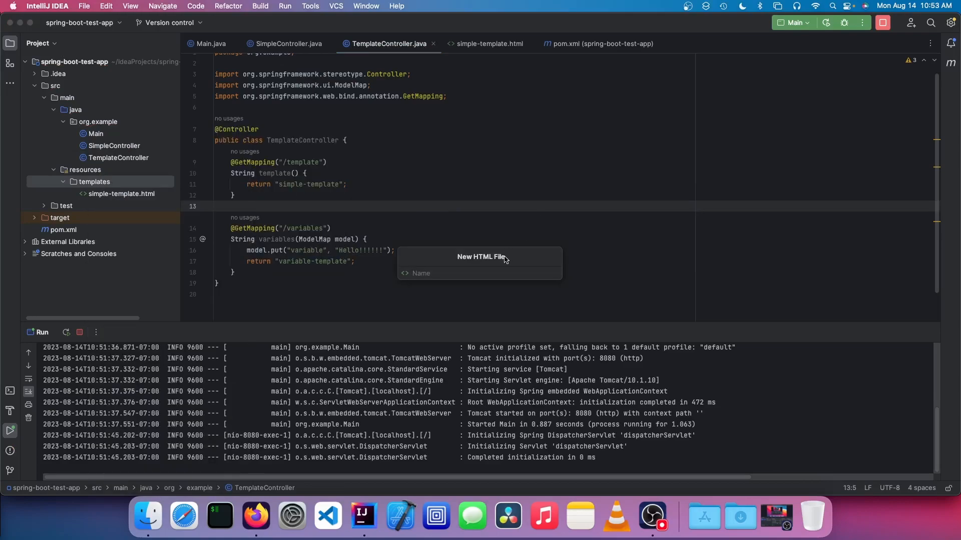
Create variable-template.html in templates and set its title to Variables
type("variable-template")
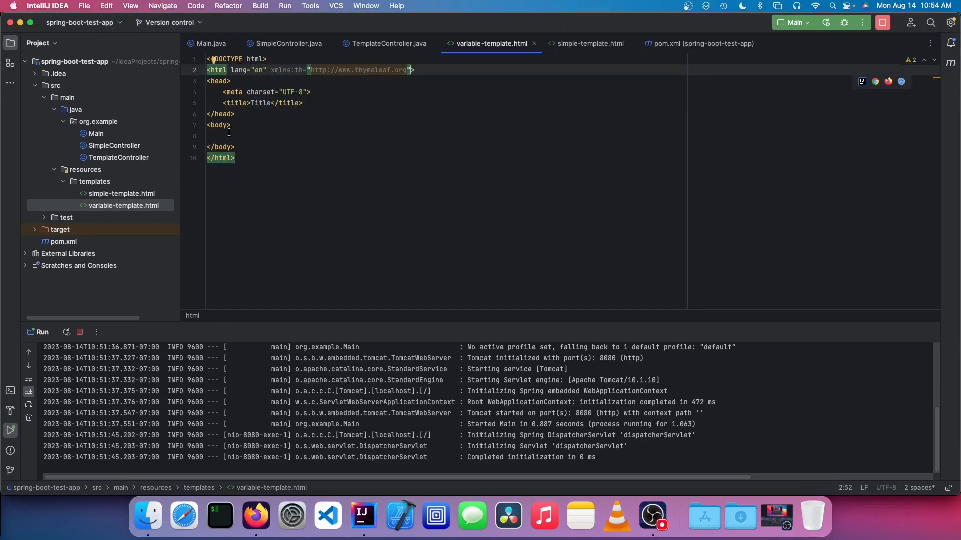
left_click(245, 136)
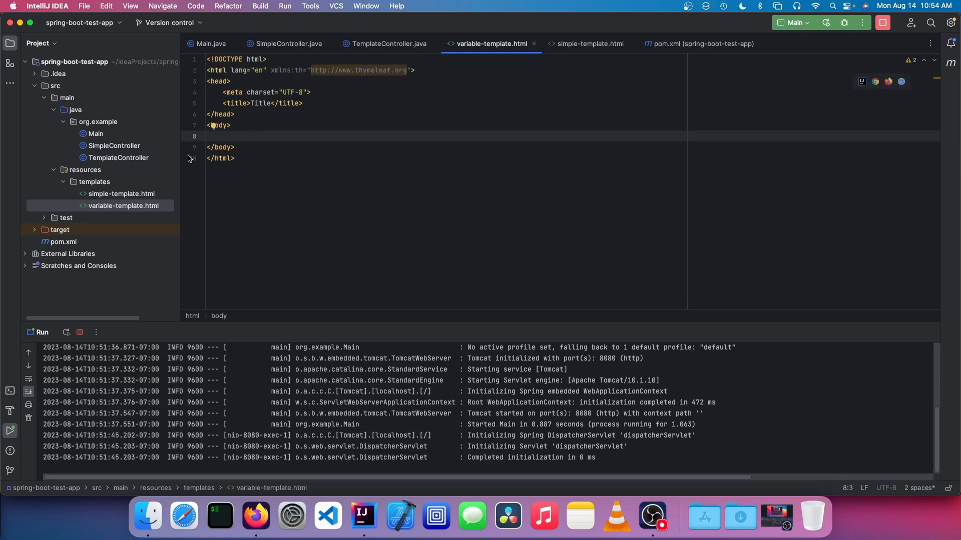
double_click(261, 103)
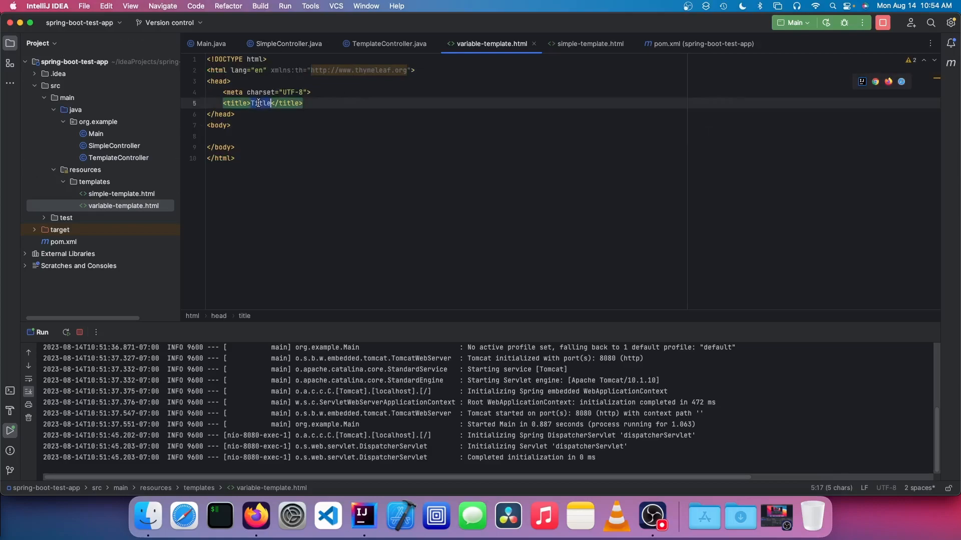
type("Variables")
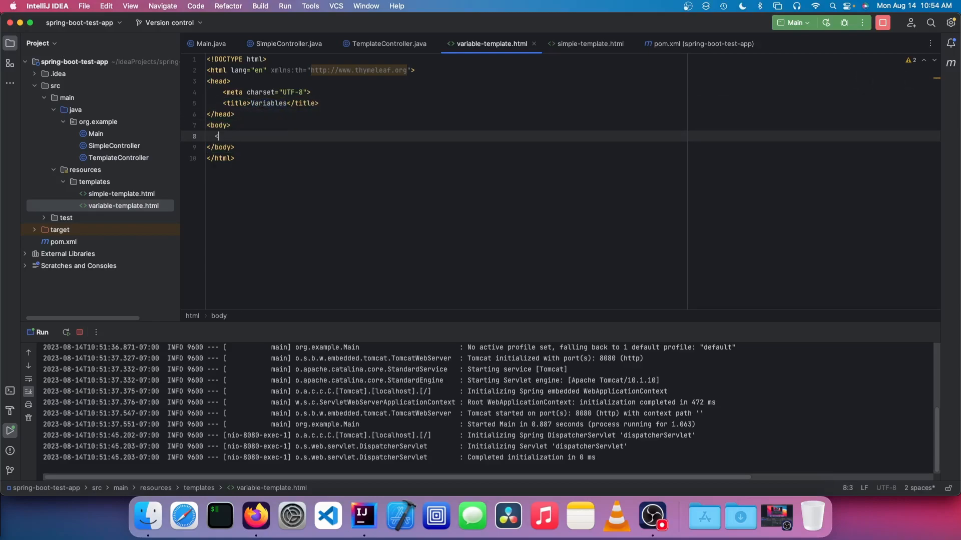
Add an h1 reading Value: with a span th:text="${variable}" showing the model value
type("h1></h1>")
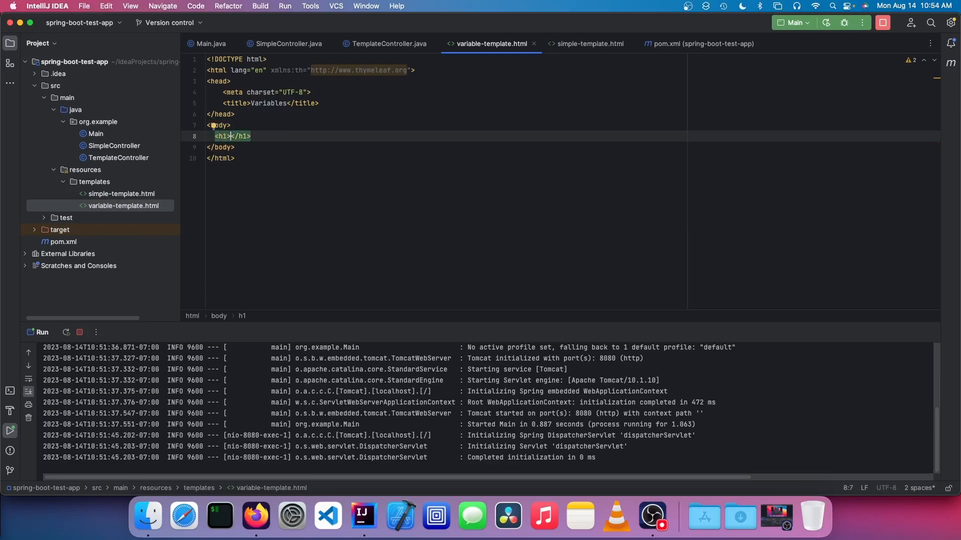
type("Value:")
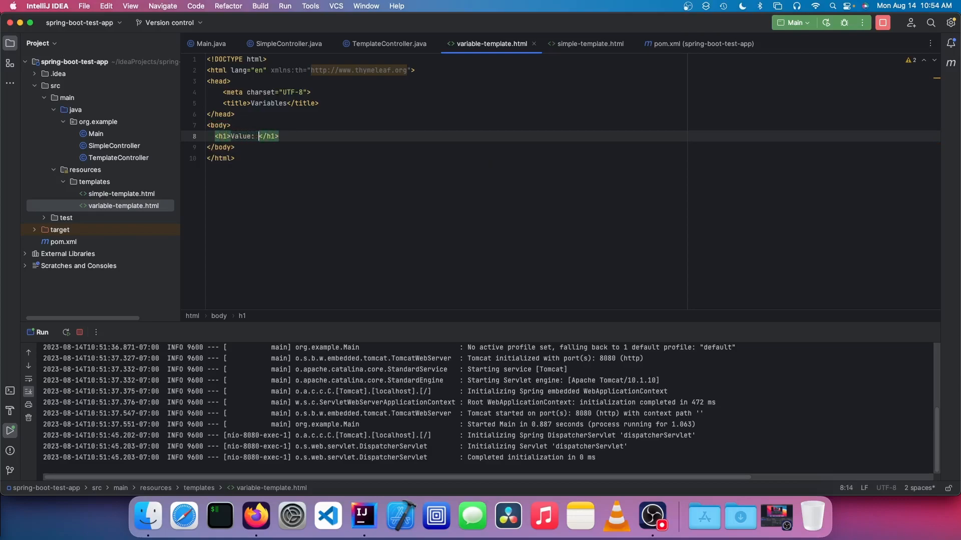
type("<s<")
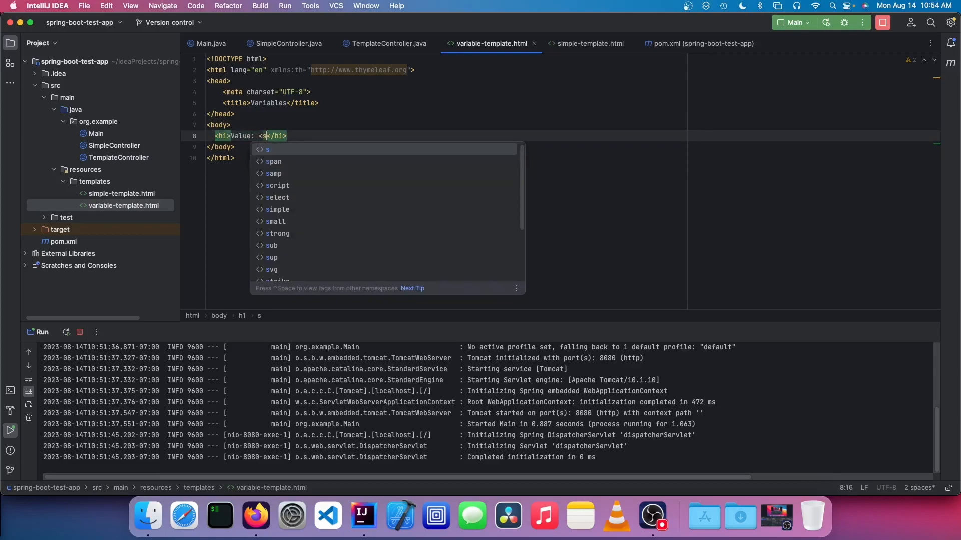
left_click(272, 161)
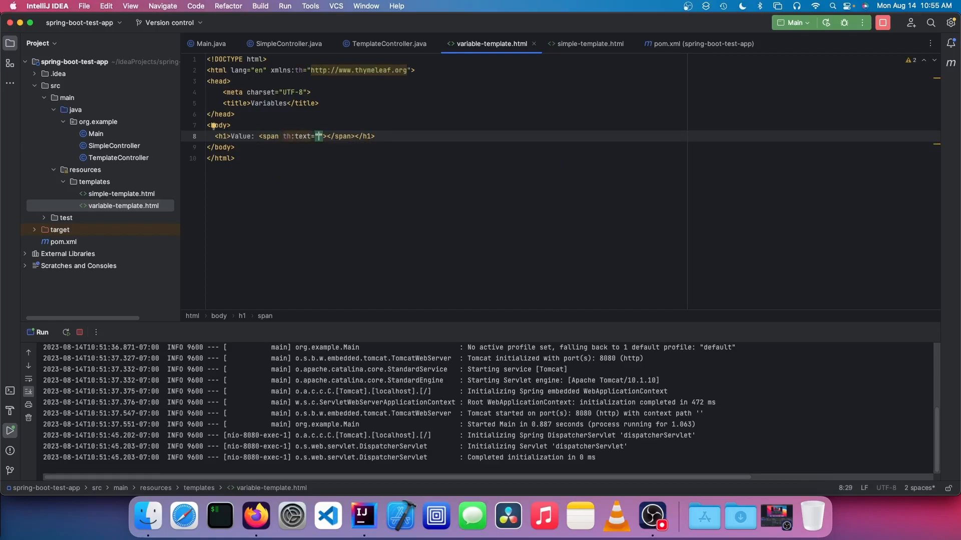
type("$")
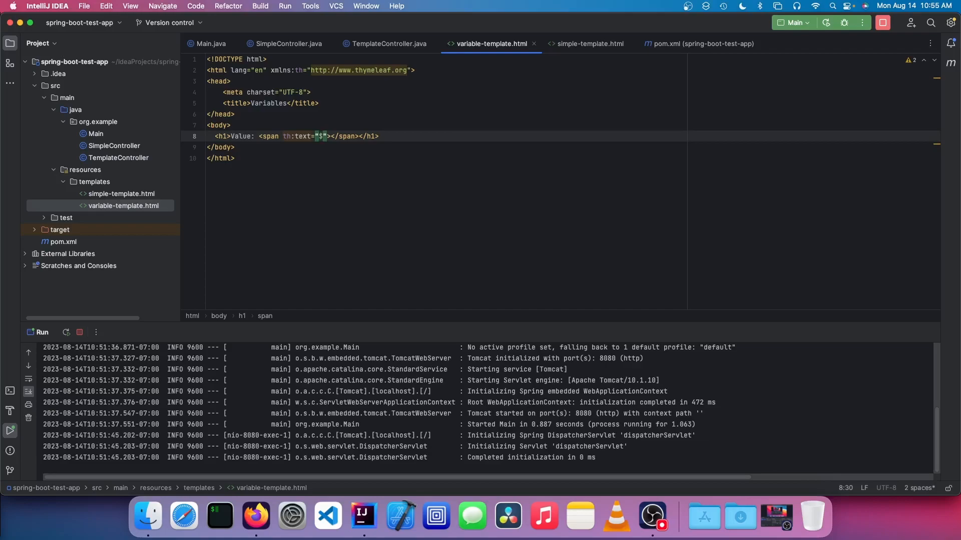
type("{}")
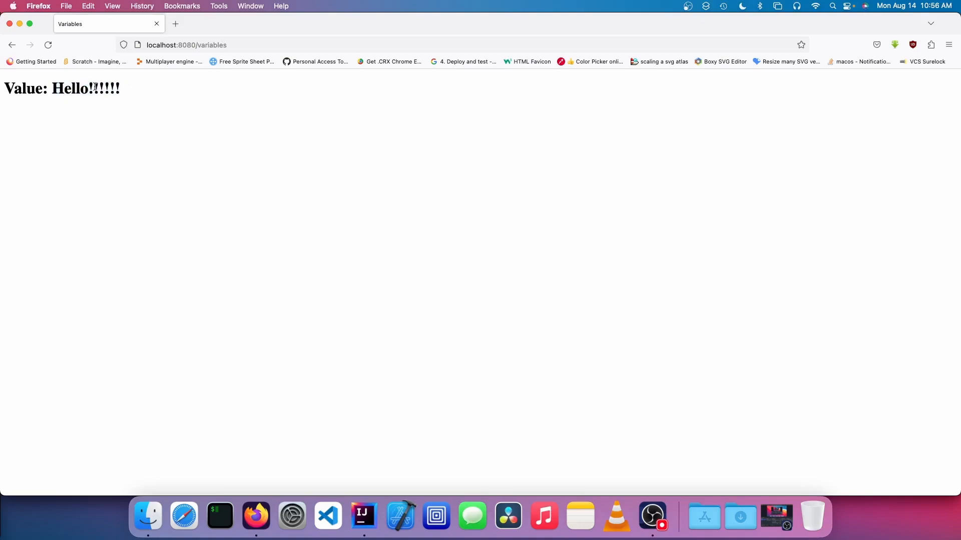
Select the rendered Hello!!!!!! value at localhost:8080/variables, then deselect it
double_click(73, 89)
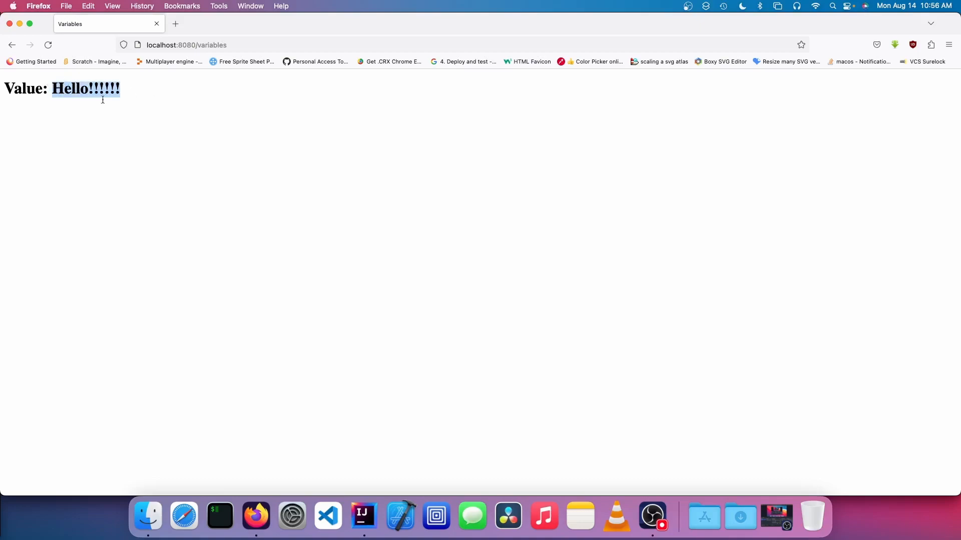
left_click(146, 260)
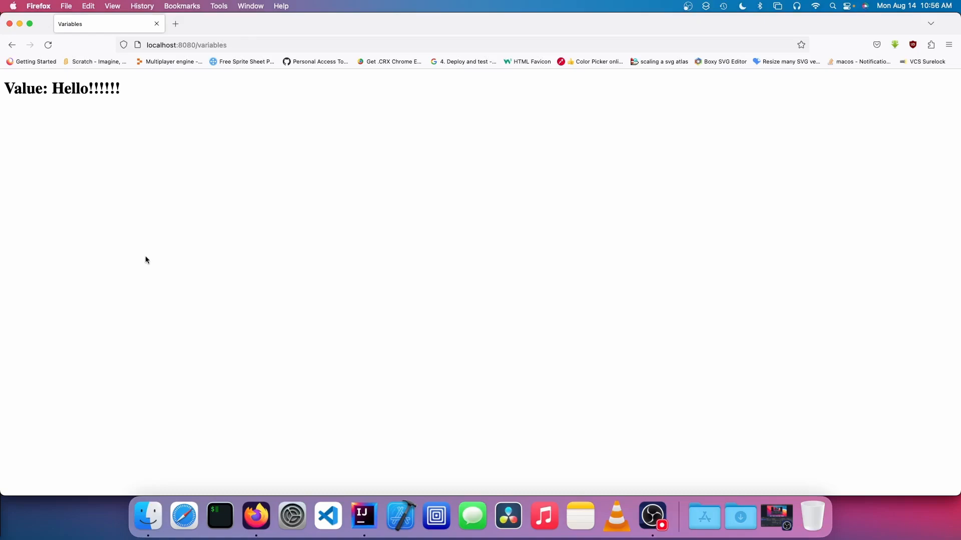